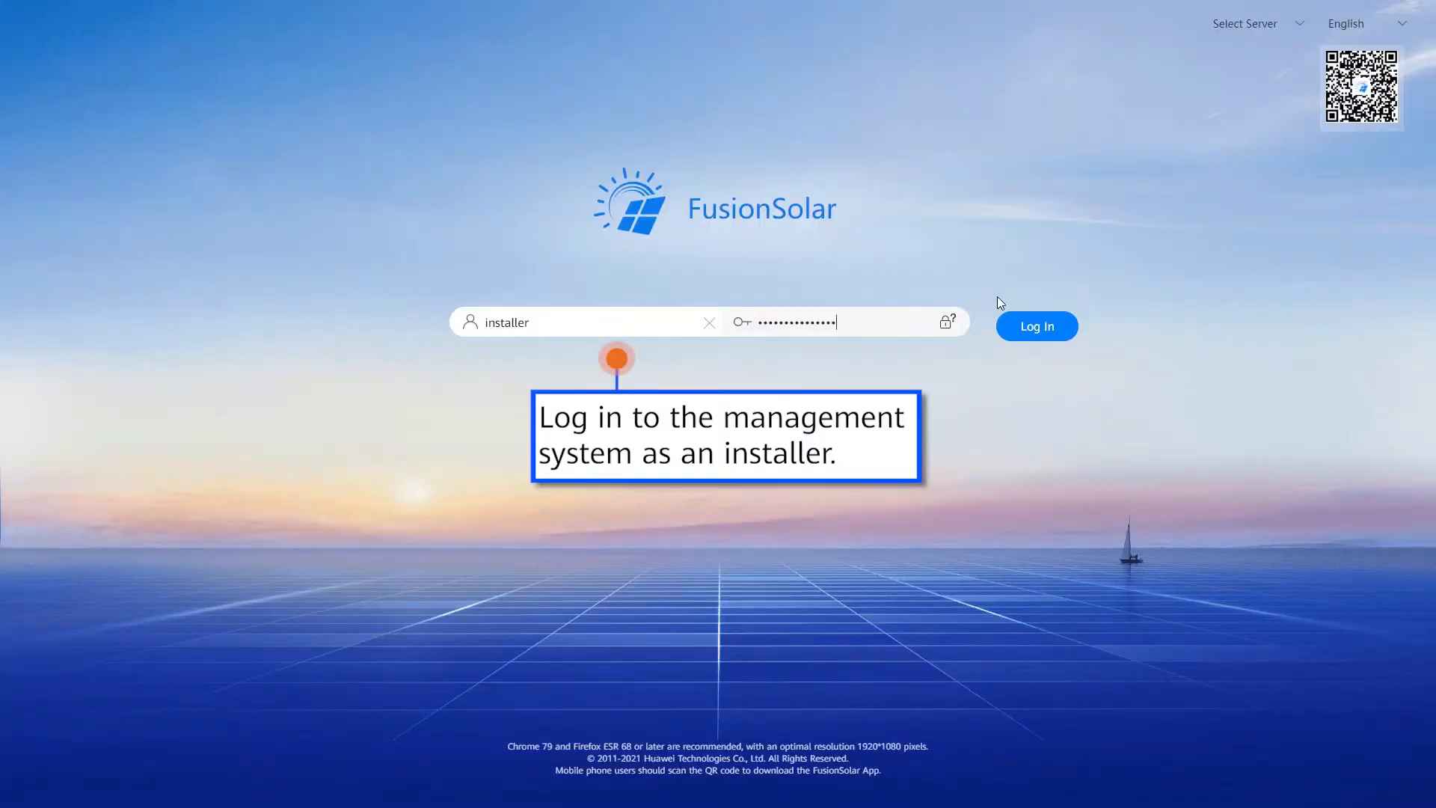
# - Log in with the installer account and open plant 001's overview page
pyautogui.click(1036, 326)
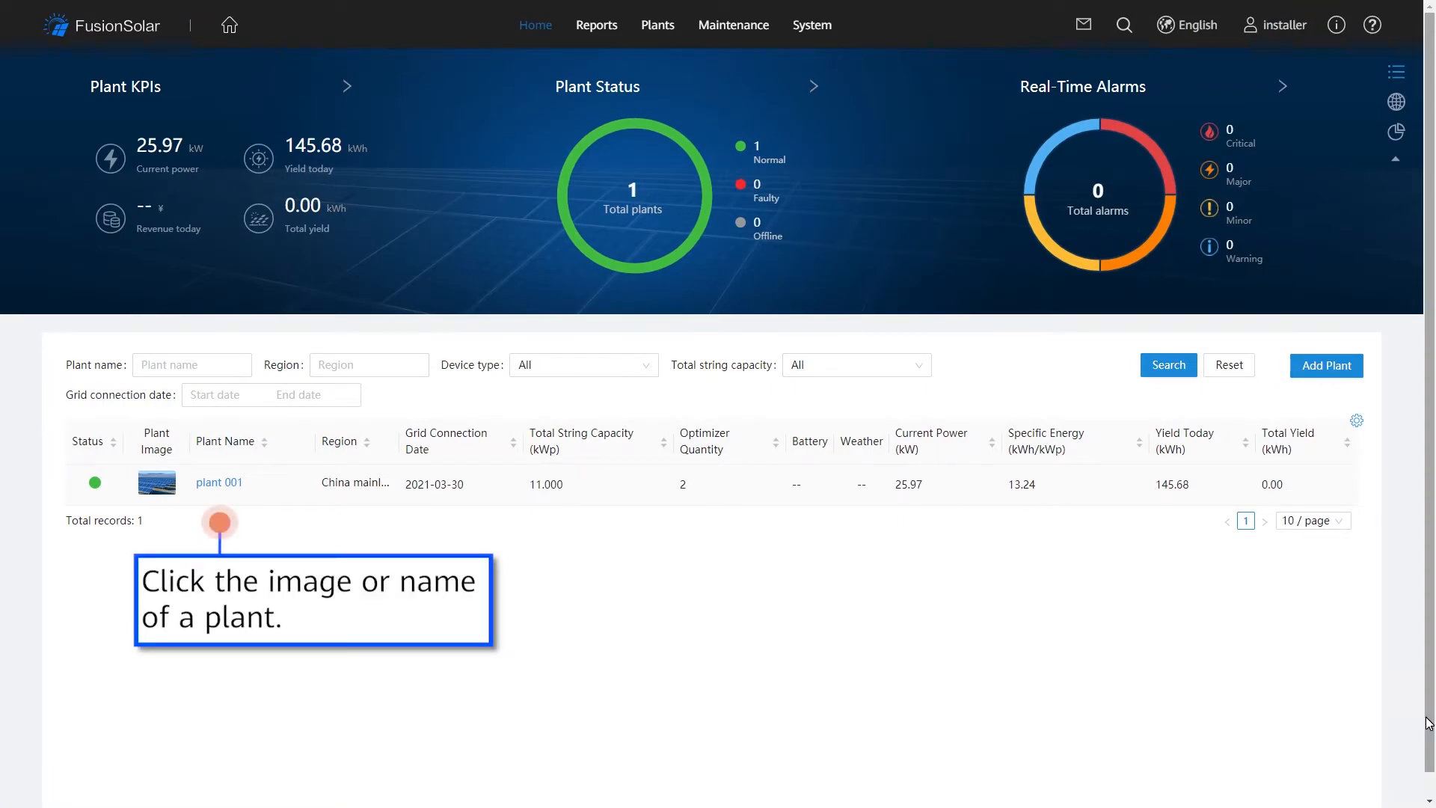
pyautogui.moveTo(318, 471)
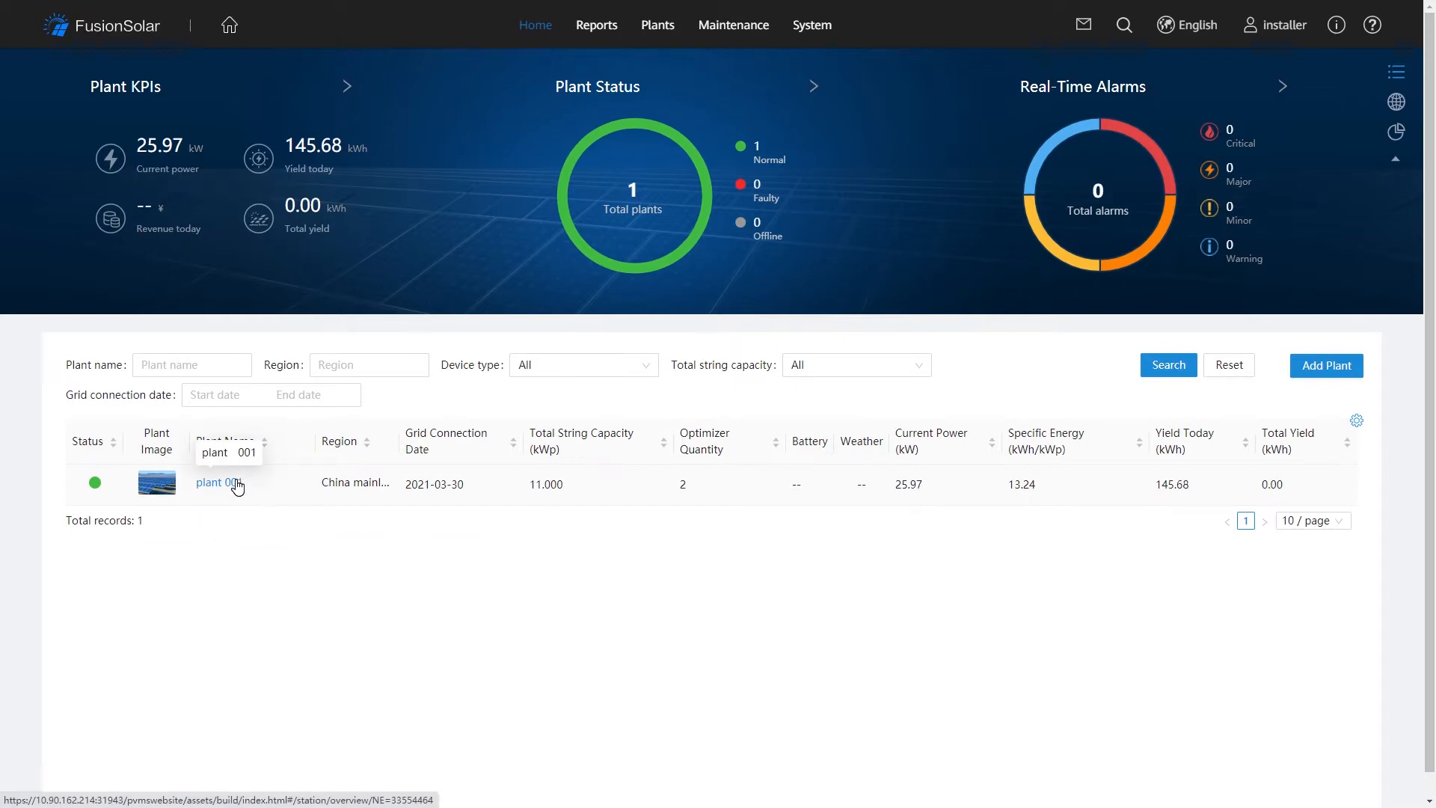
pyautogui.click(211, 482)
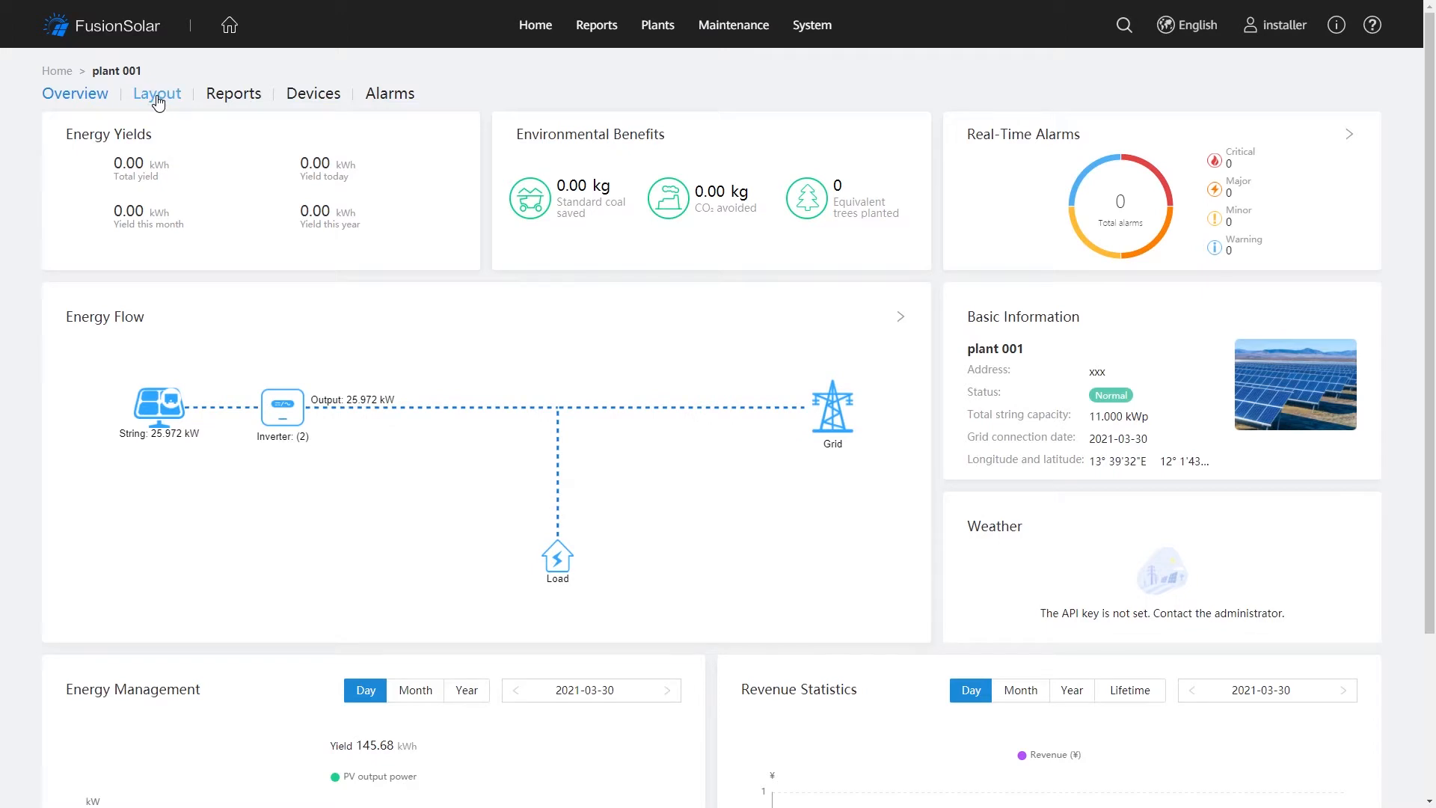
# - On plant 001's Layout tab, start adding a physical layout
pyautogui.click(158, 94)
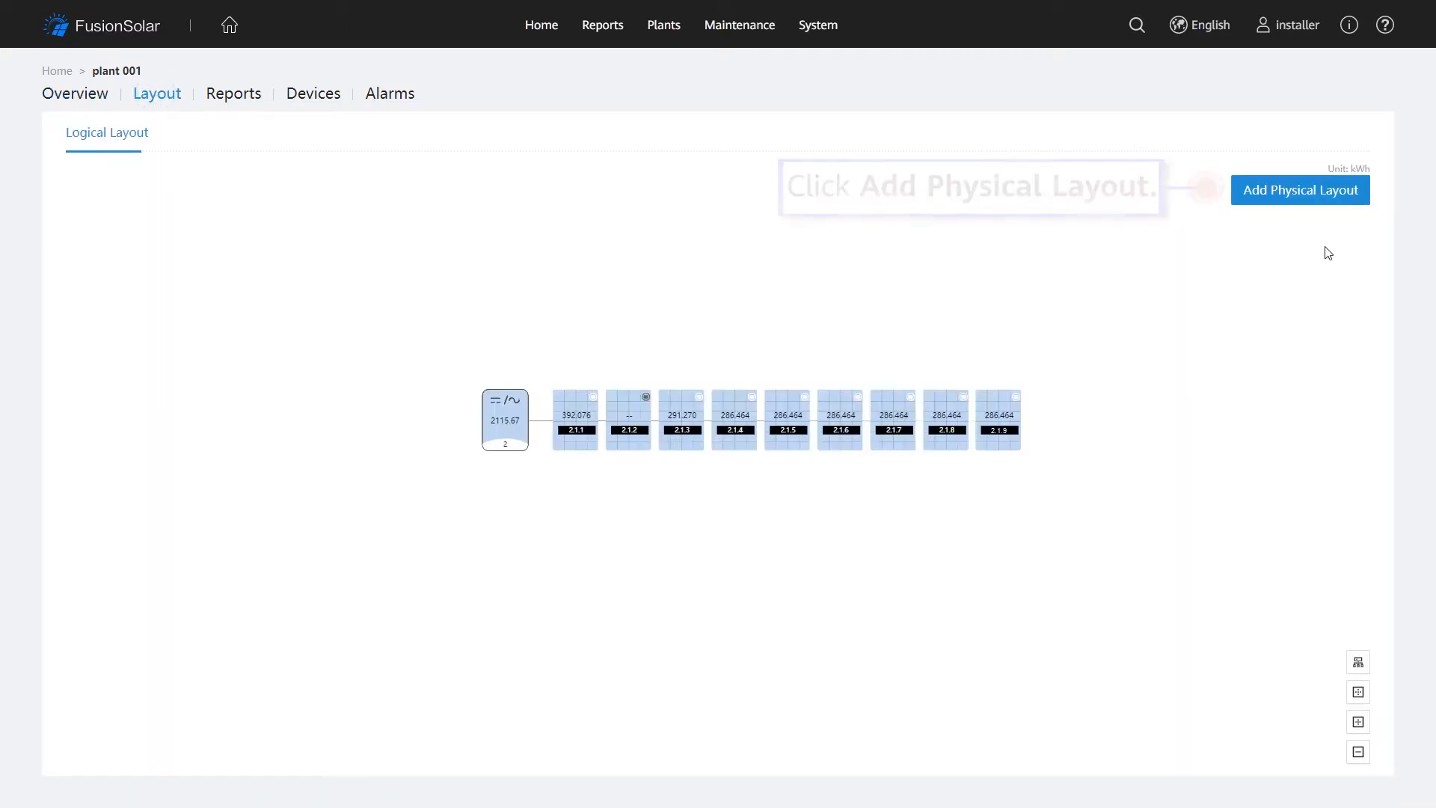
pyautogui.click(1300, 189)
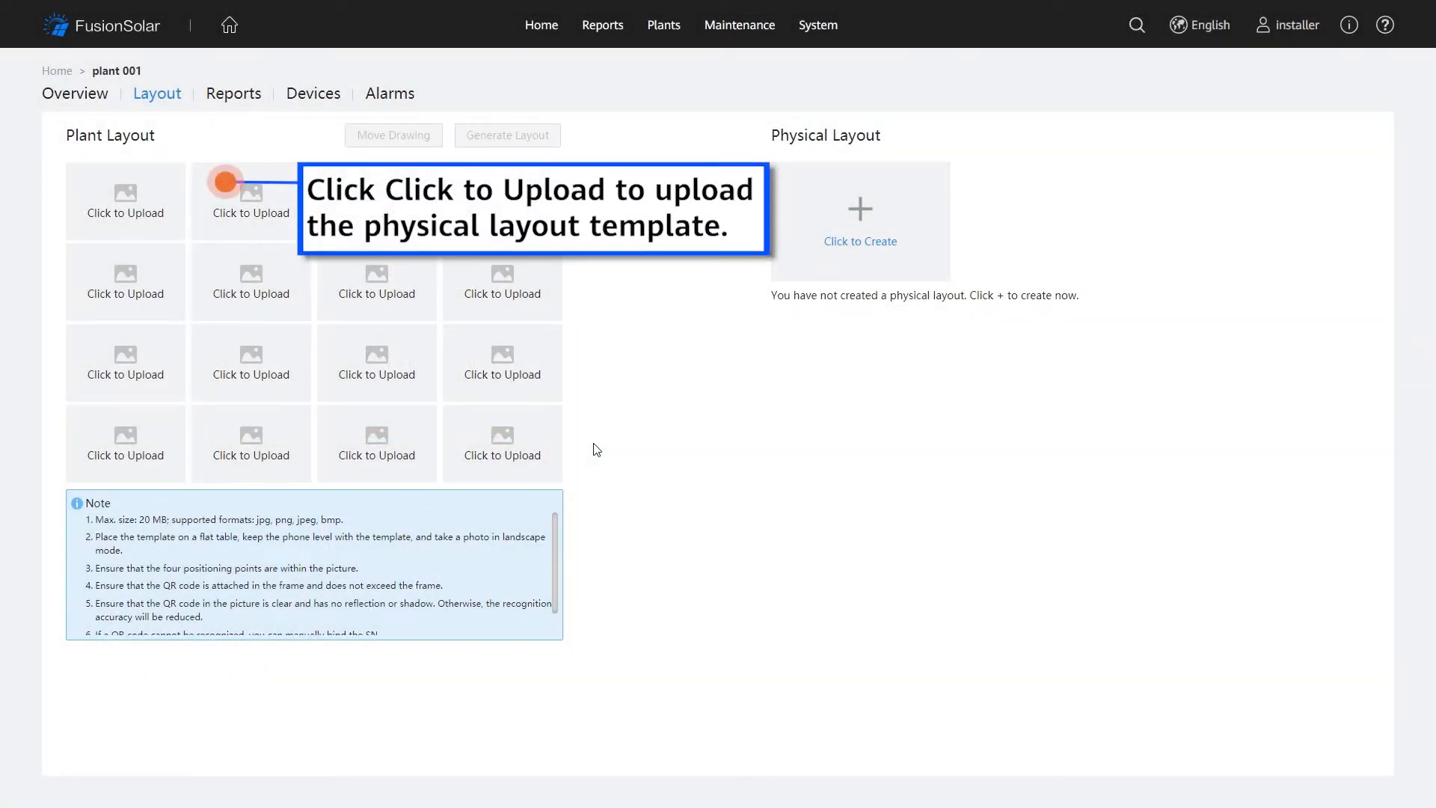
# - Upload Layout.png to the first layout slot and confirm eight recognized optimizers
pyautogui.click(125, 202)
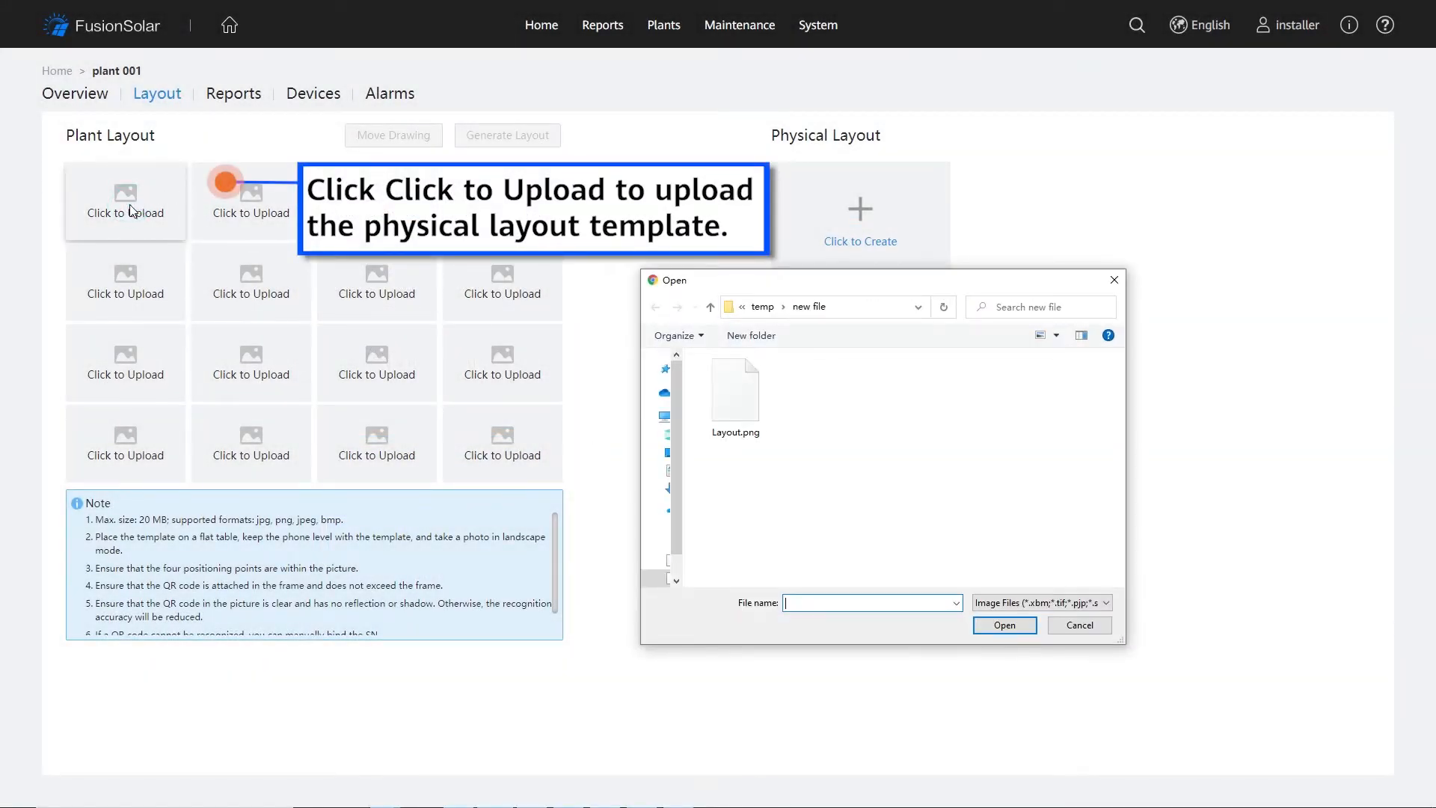
pyautogui.click(736, 391)
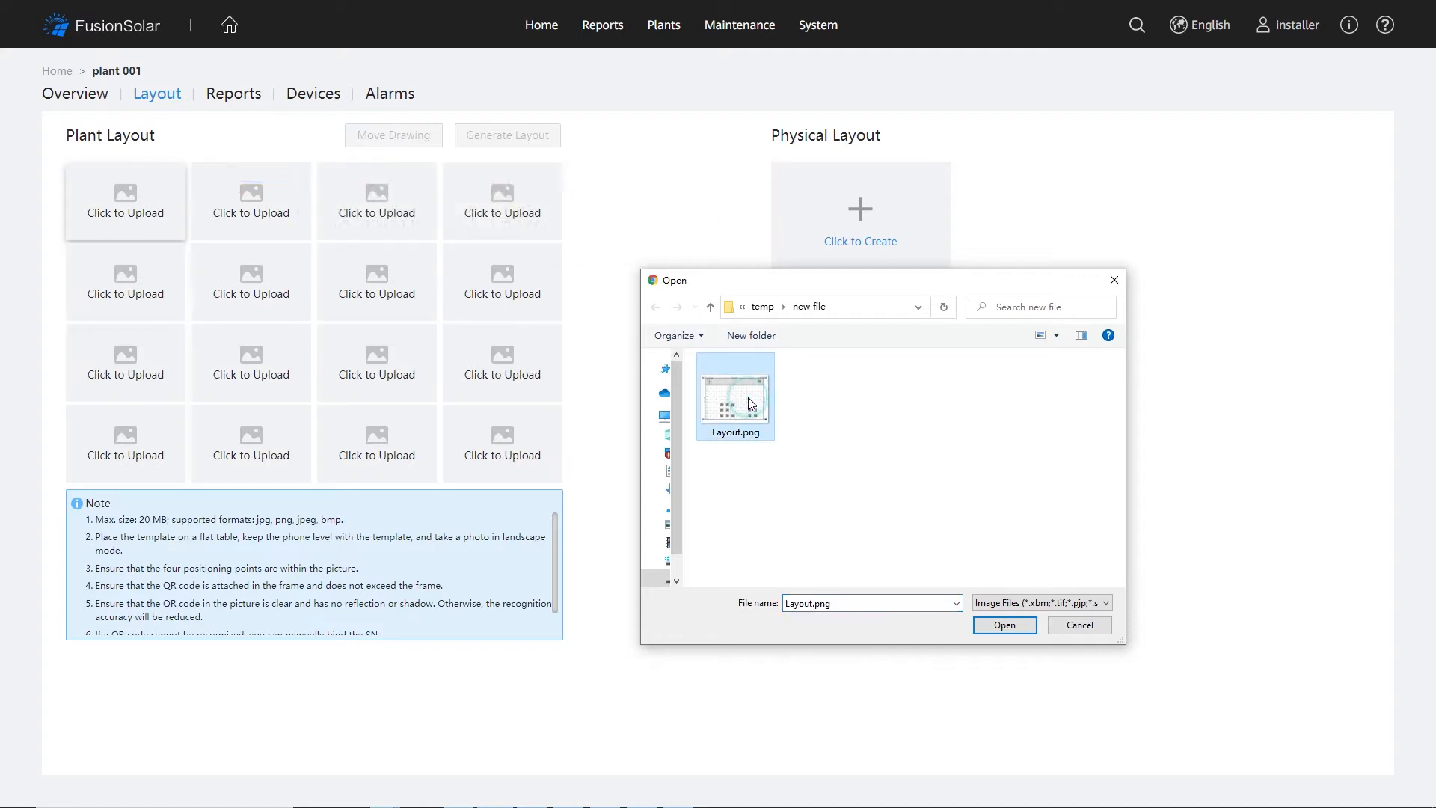
pyautogui.click(1004, 626)
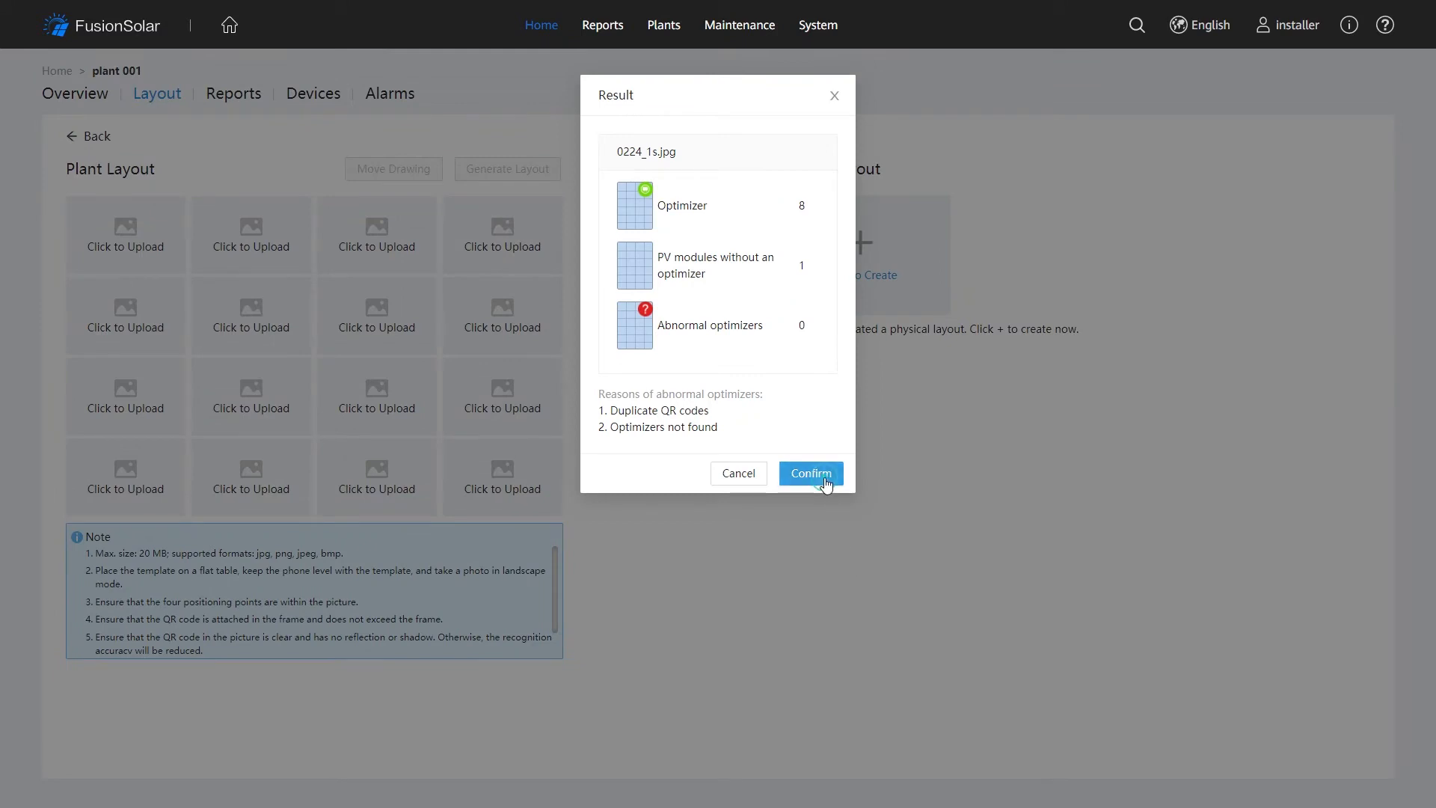
pyautogui.click(811, 473)
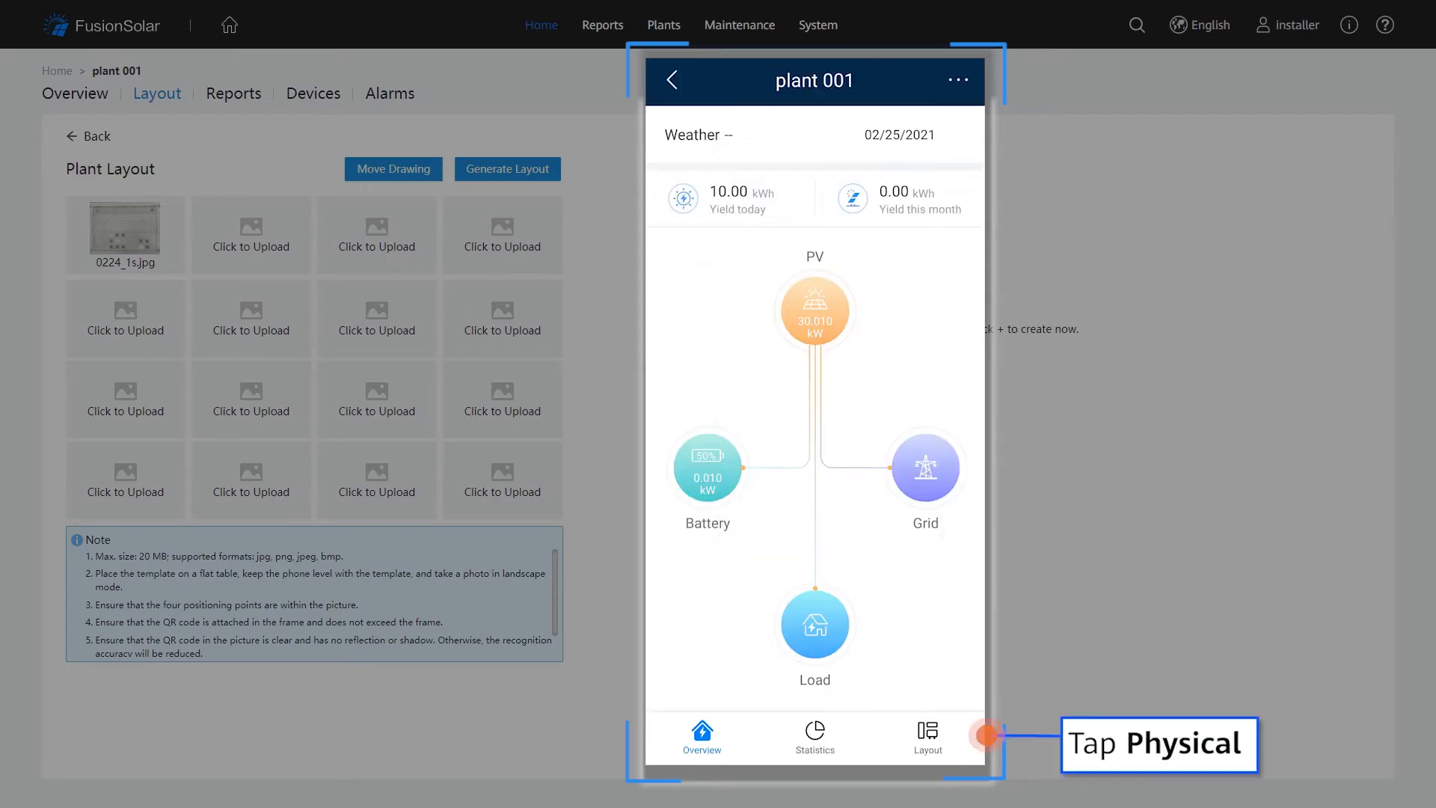
# - In the mobile app, upload a physical layout photo and confirm eight recognized optimizers
pyautogui.click(928, 737)
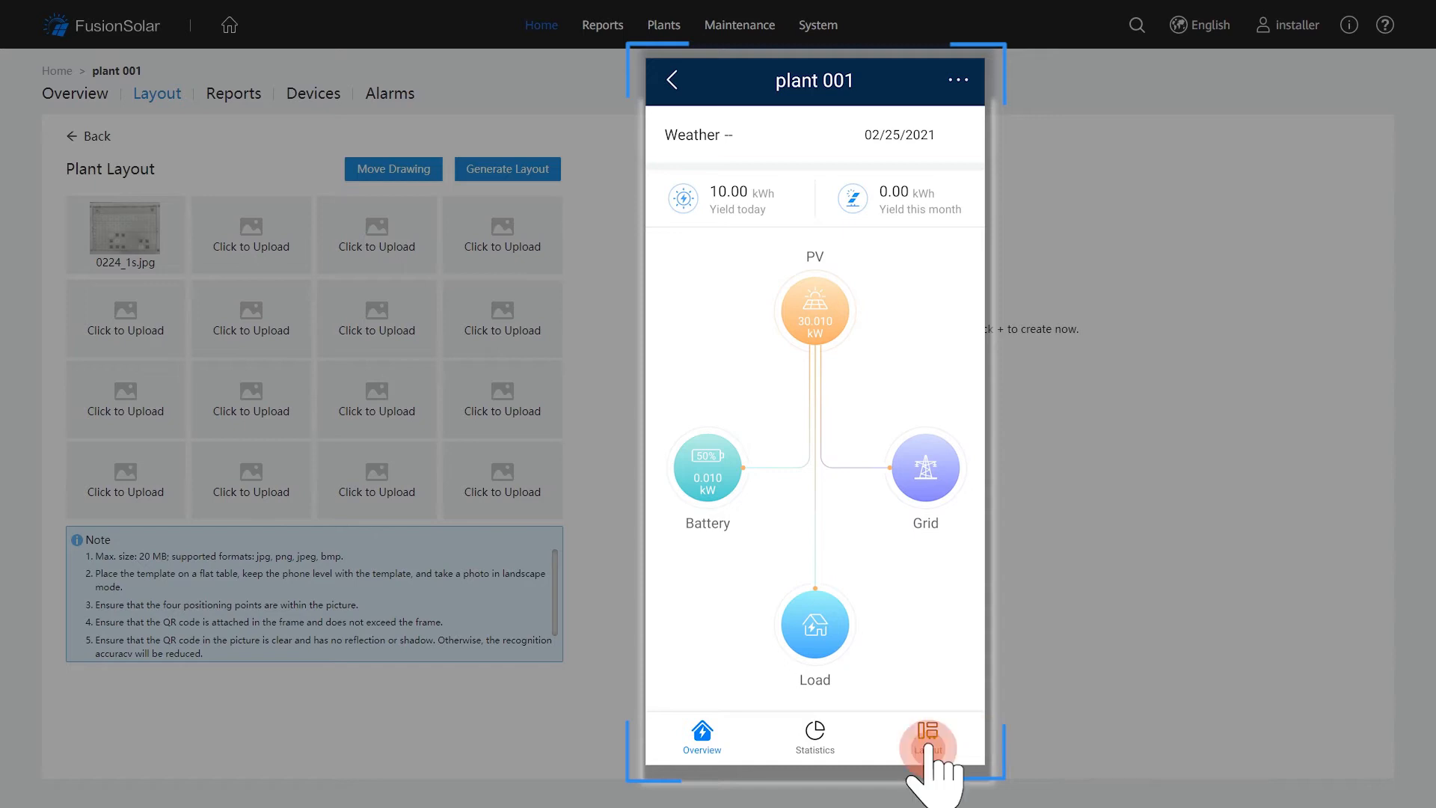
pyautogui.click(927, 733)
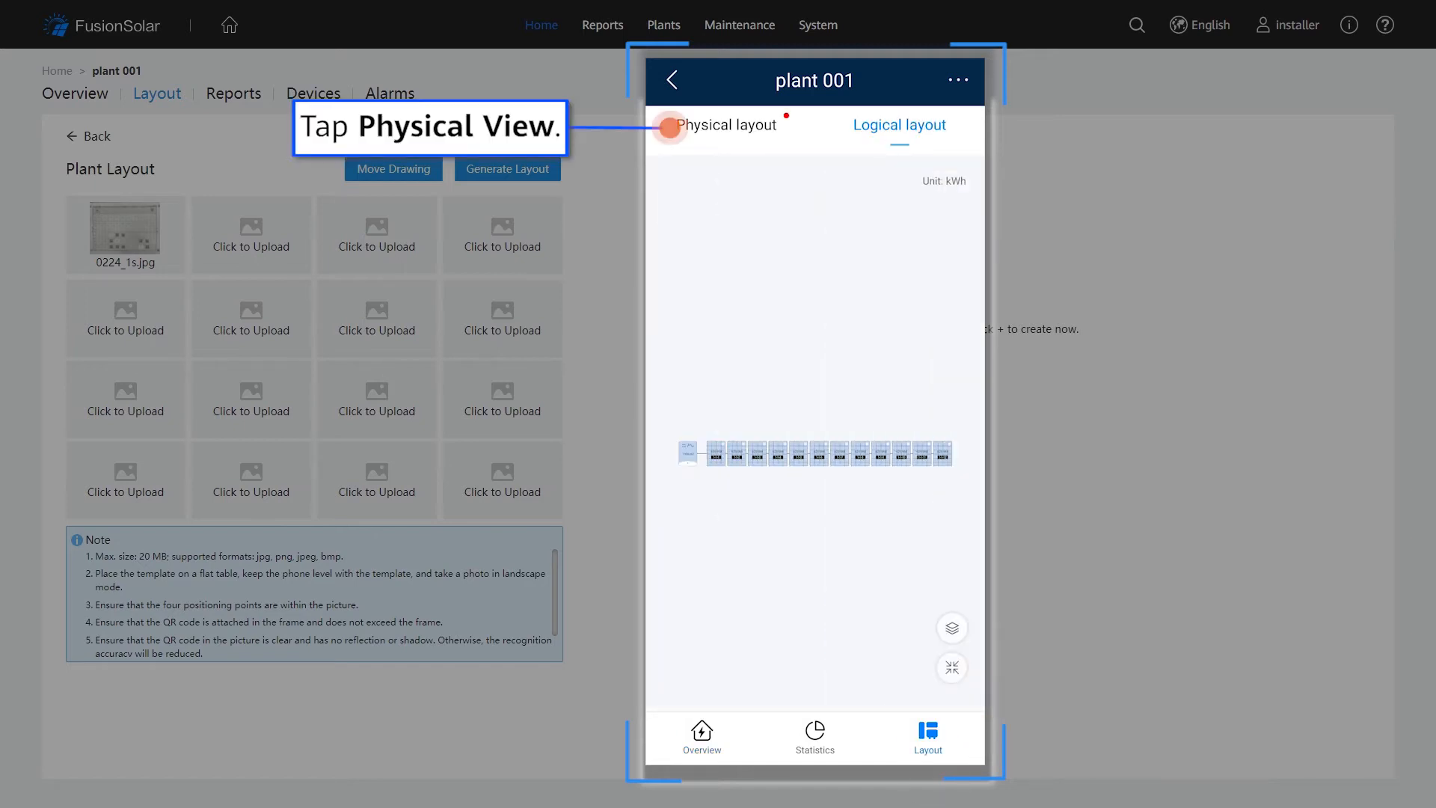
pyautogui.click(726, 124)
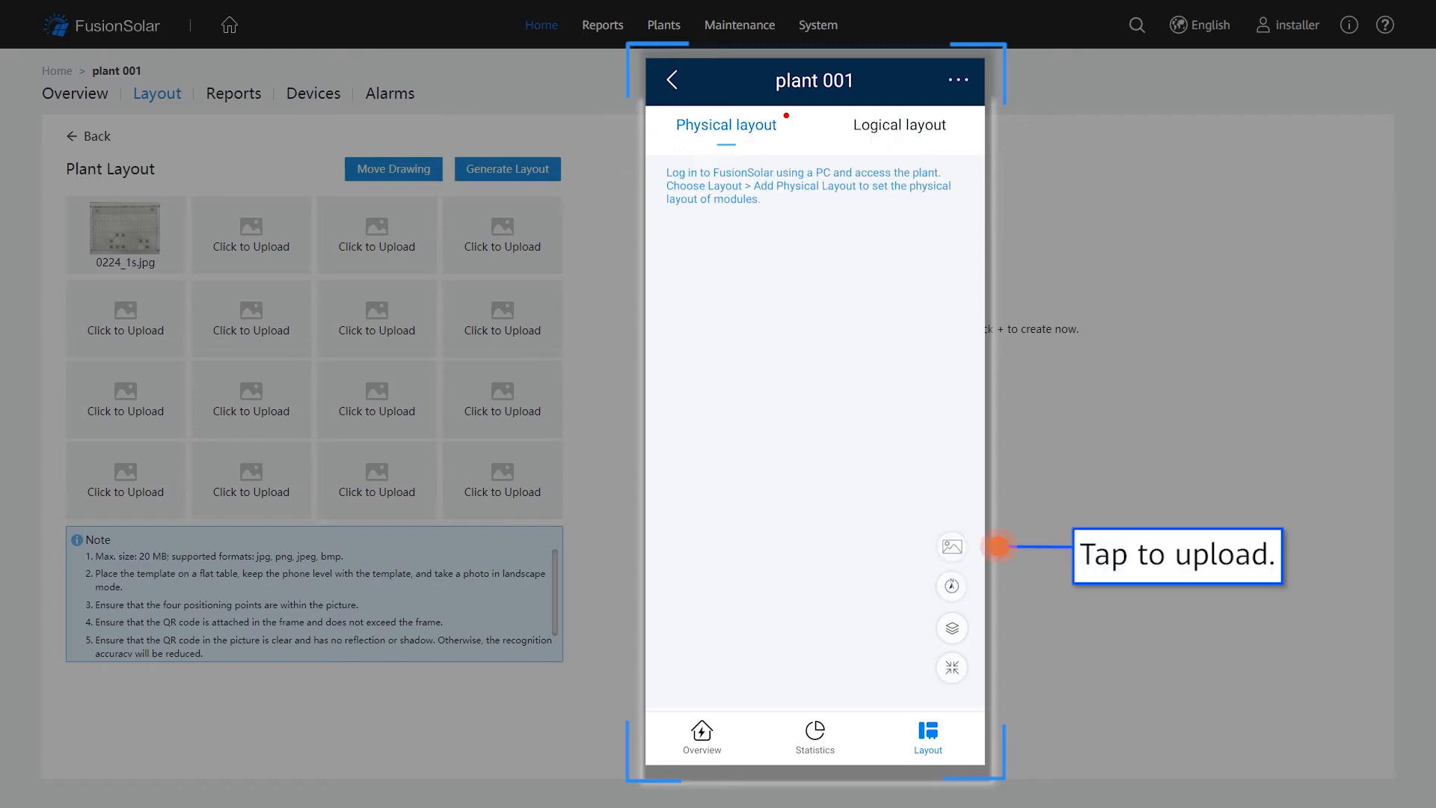
pyautogui.click(952, 546)
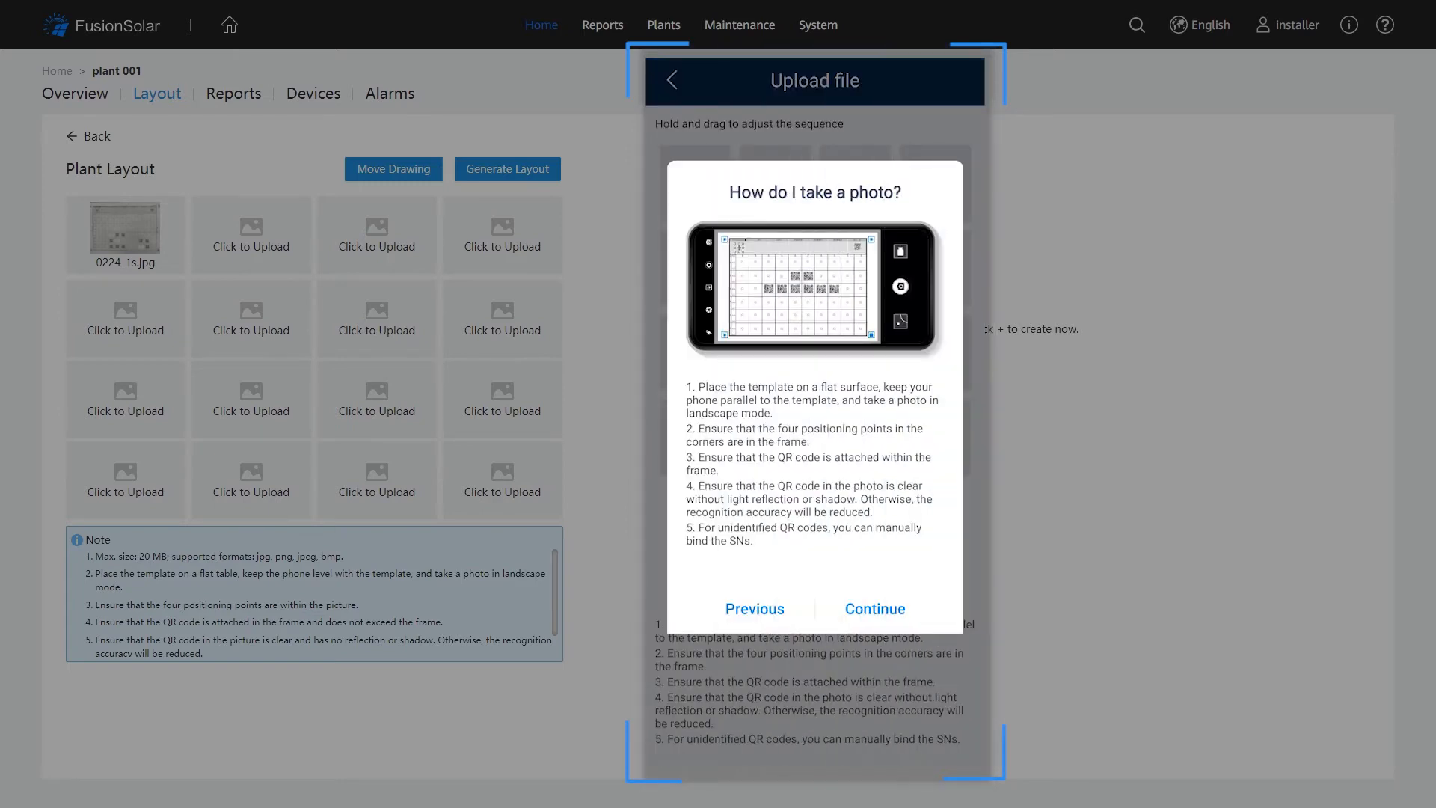
pyautogui.click(875, 609)
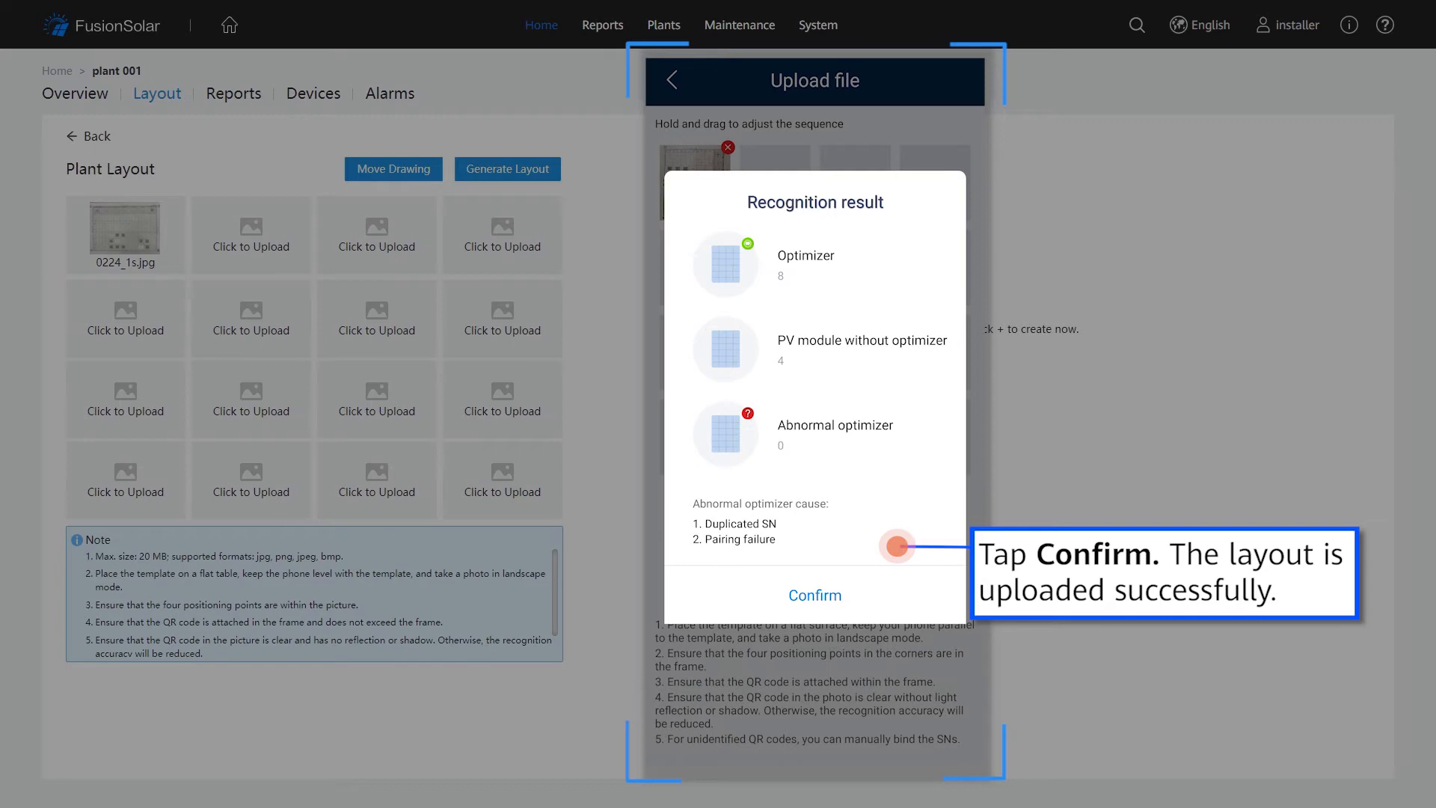
pyautogui.click(816, 595)
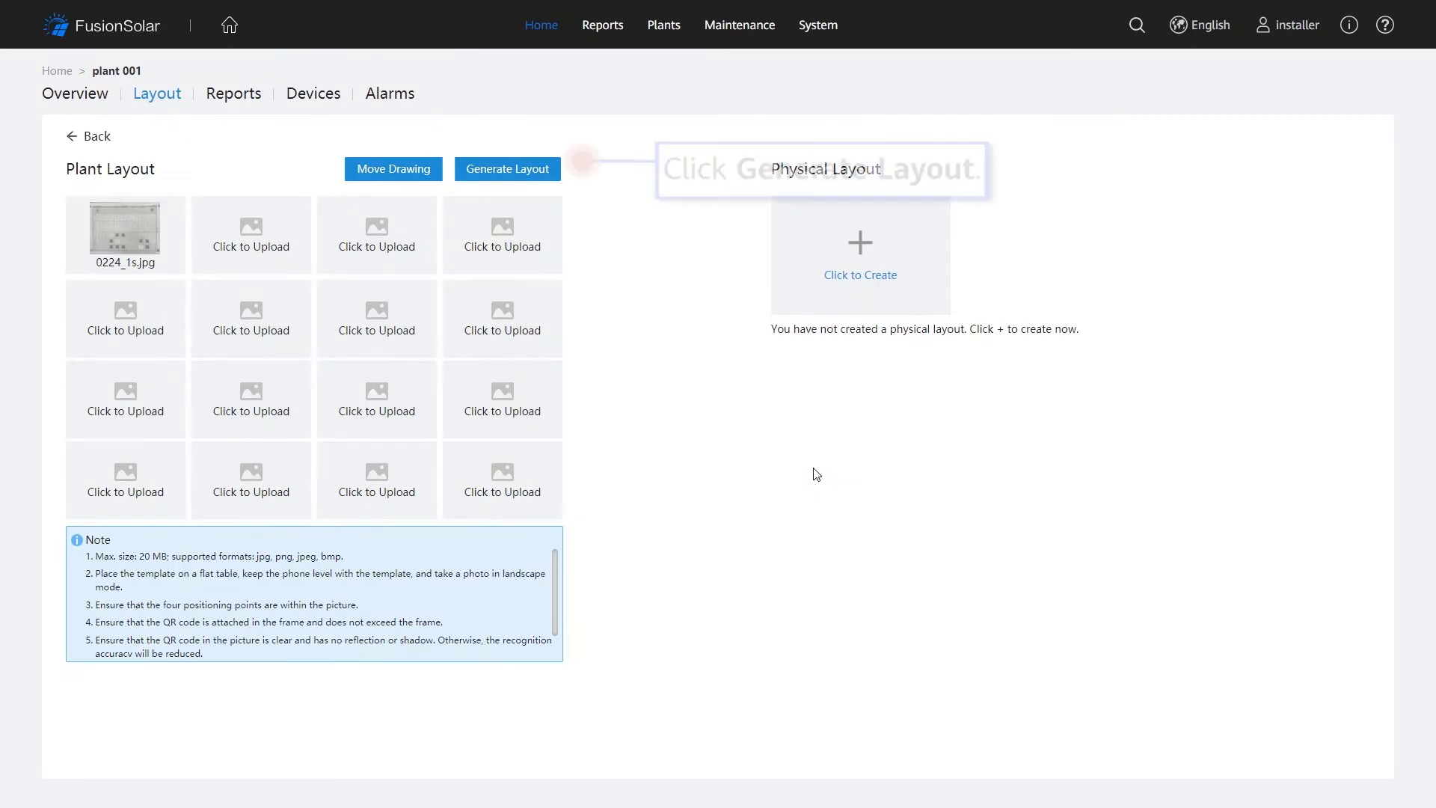
# - Generate plant 001's physical layout from the uploaded template and save it
pyautogui.click(508, 170)
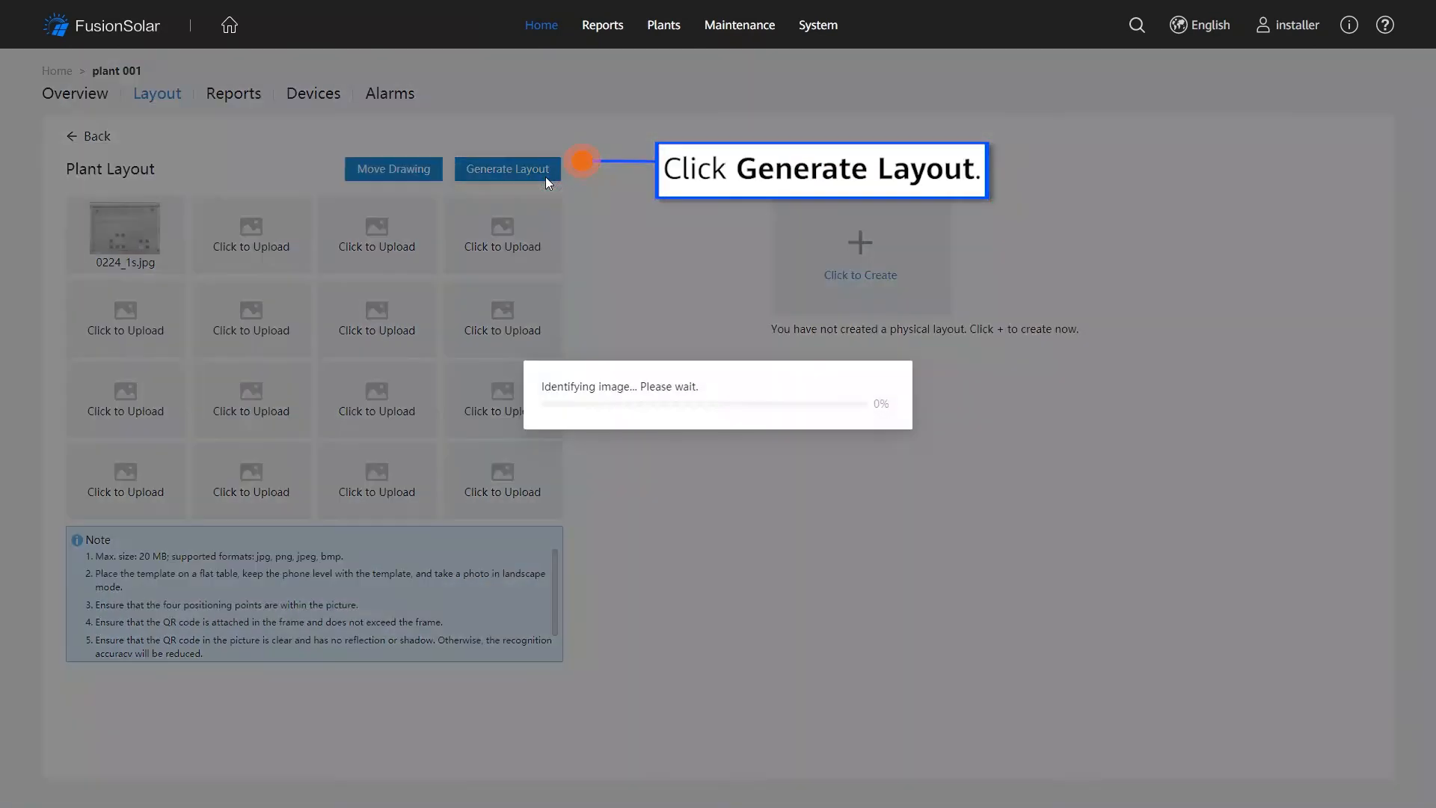
pyautogui.click(507, 169)
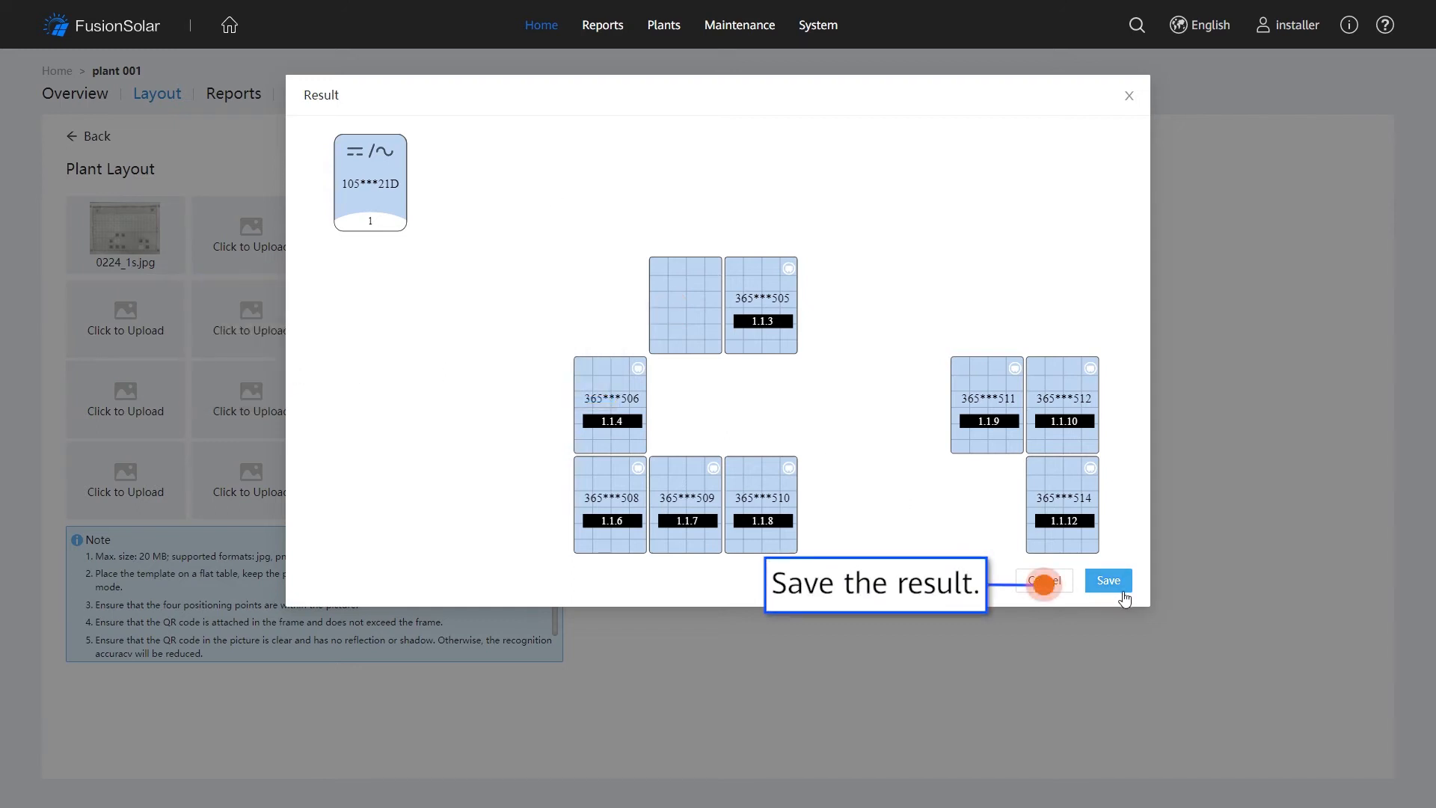
pyautogui.click(1109, 581)
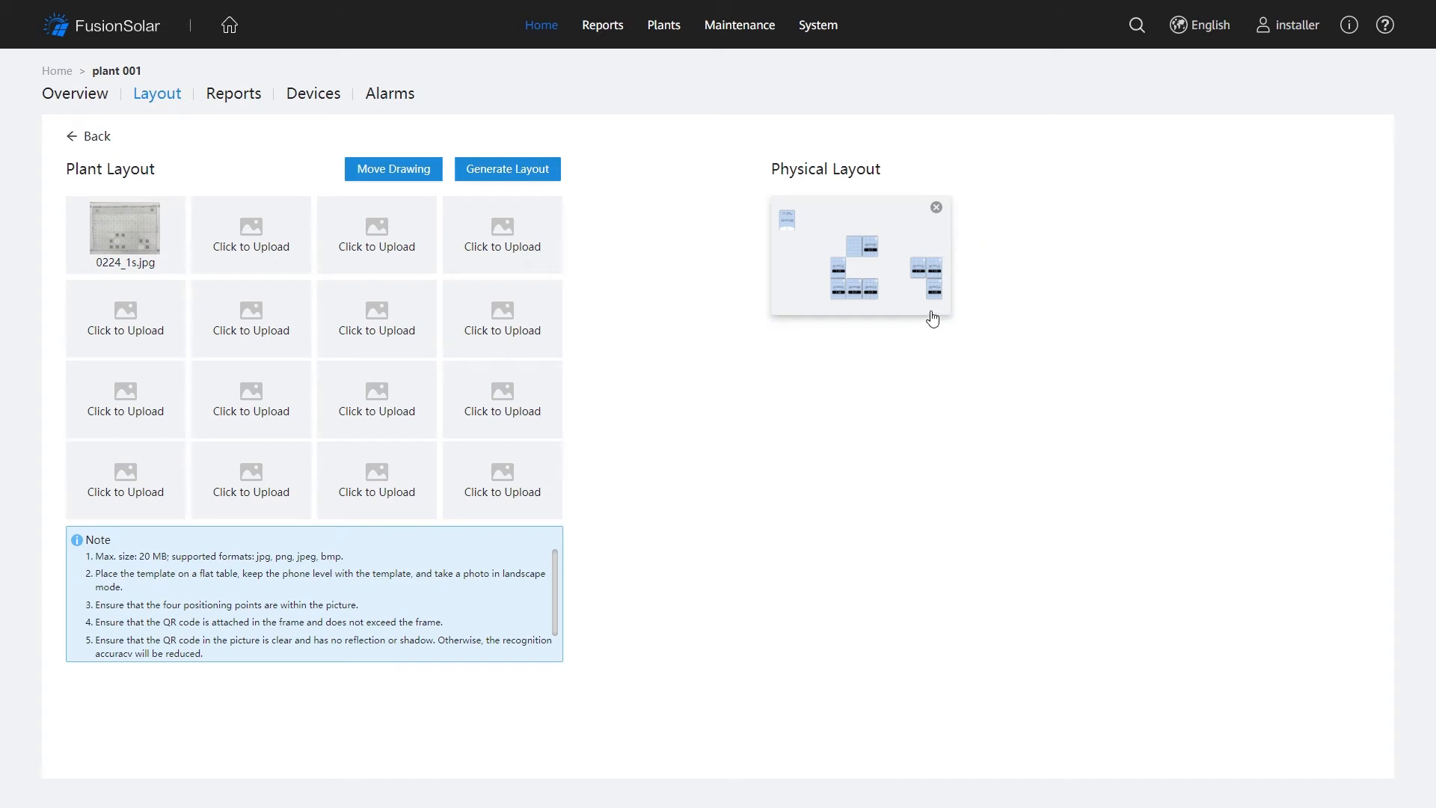
# - Bind optimizer 3654HJK04503 to module 1.1.1, save, and return to Physical View
pyautogui.click(507, 169)
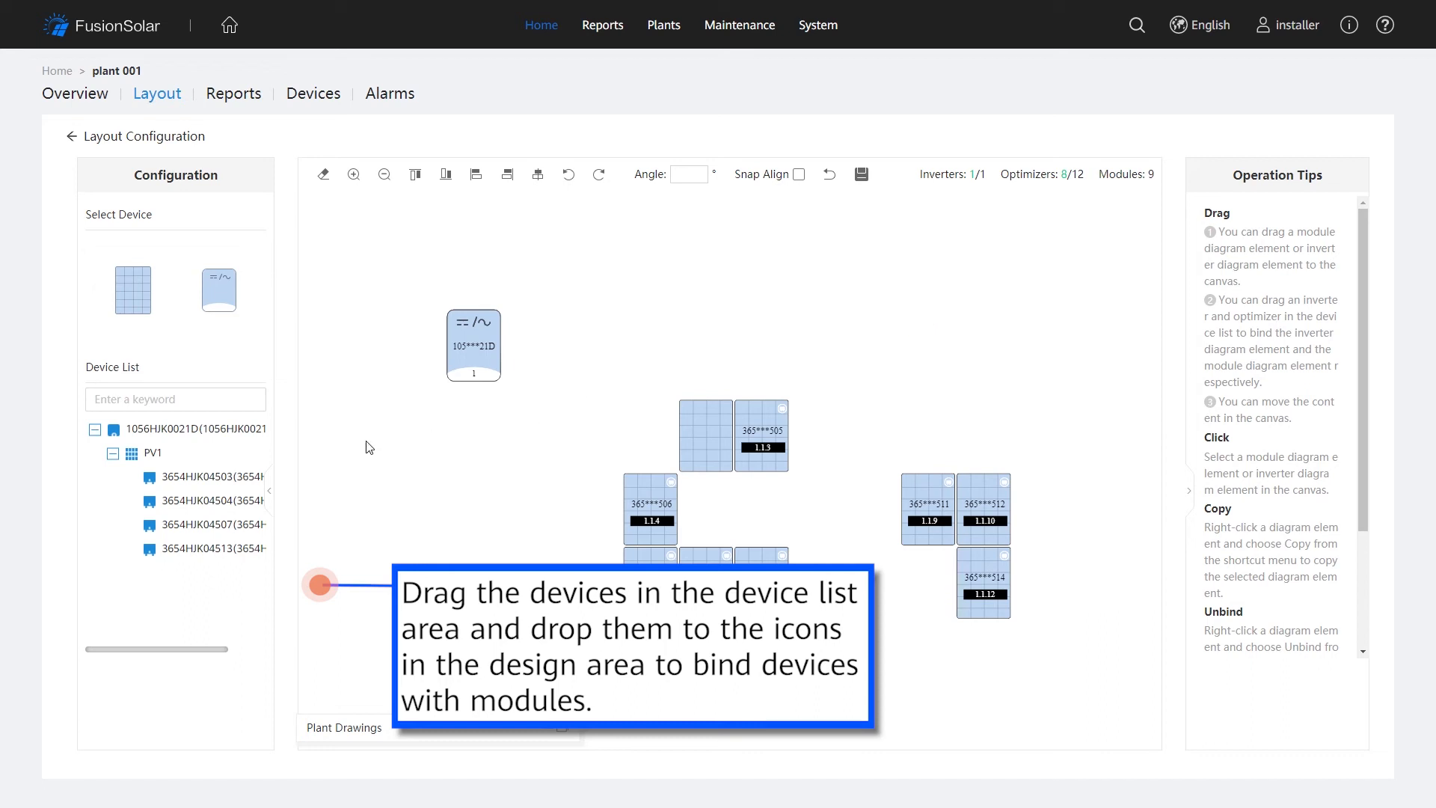
pyautogui.moveTo(202, 476); pyautogui.dragTo(682, 444)
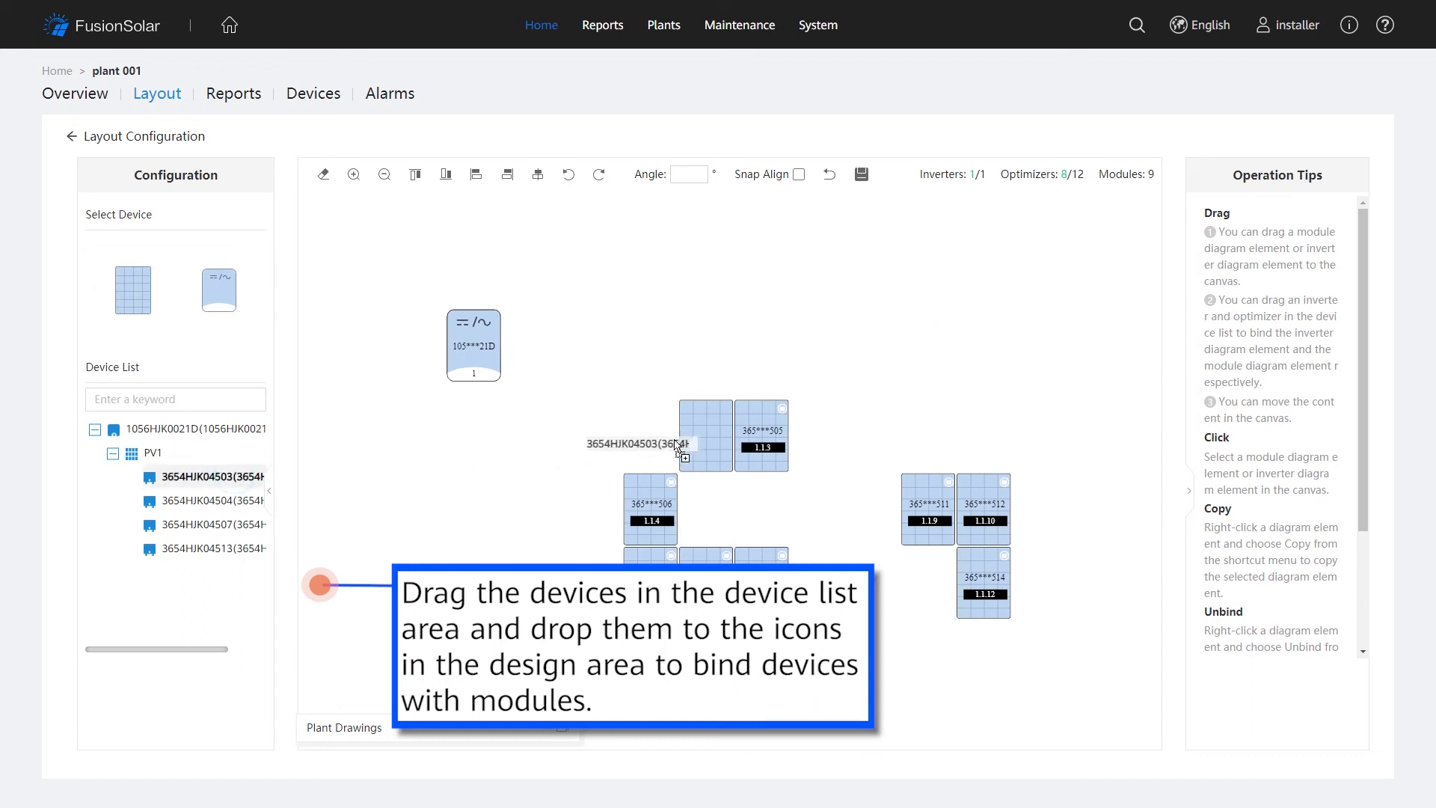
pyautogui.moveTo(211, 477); pyautogui.dragTo(706, 436)
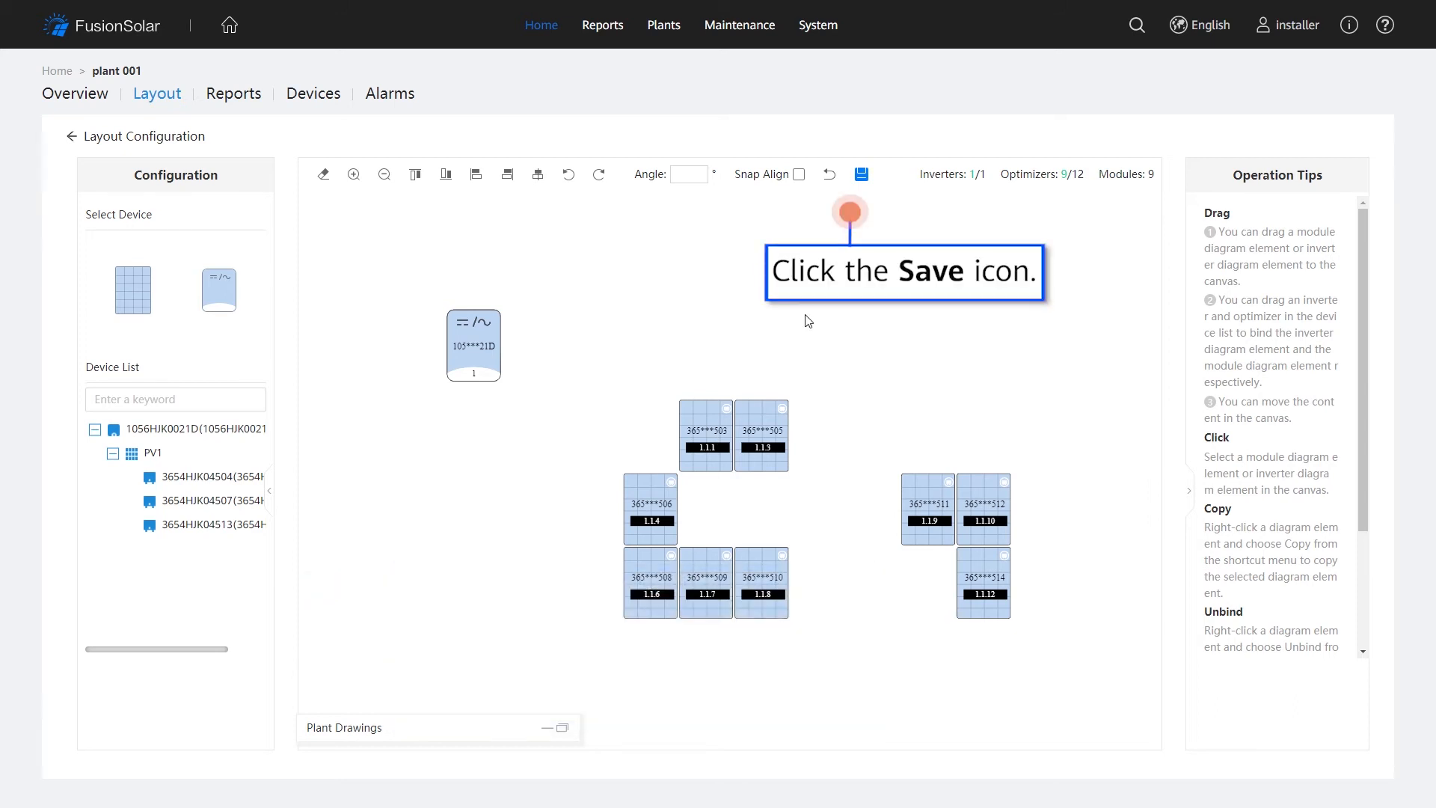
pyautogui.click(861, 174)
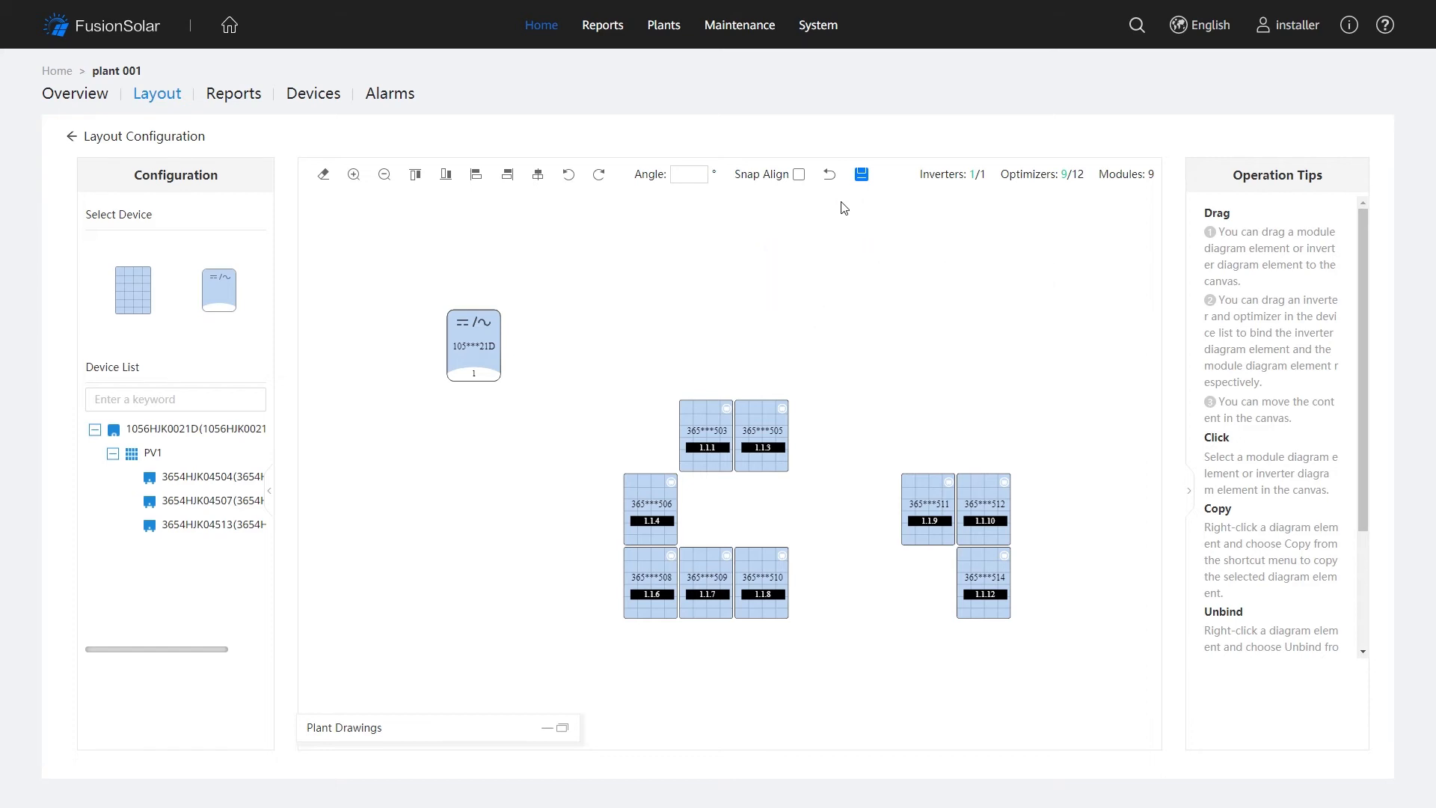
pyautogui.click(860, 175)
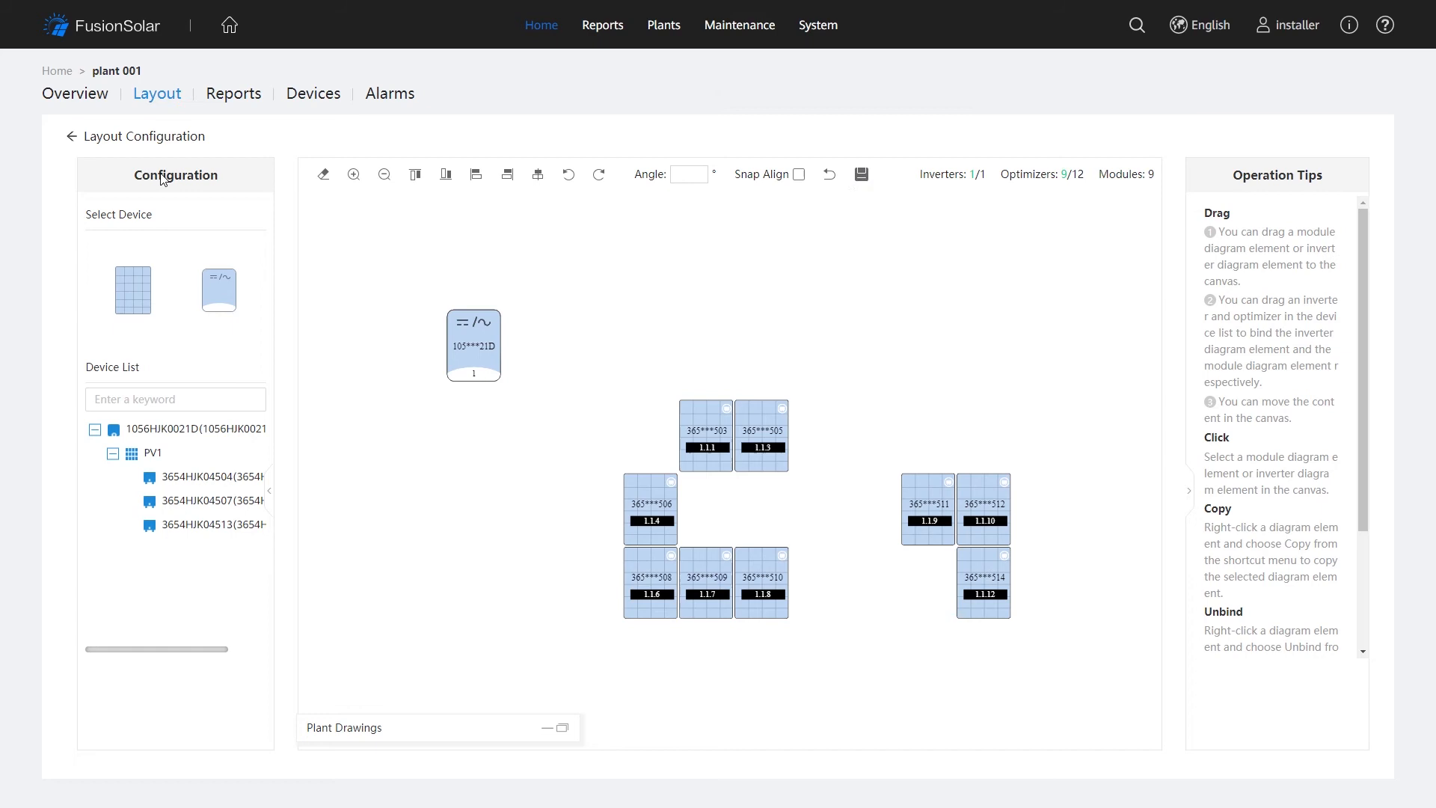
pyautogui.click(71, 136)
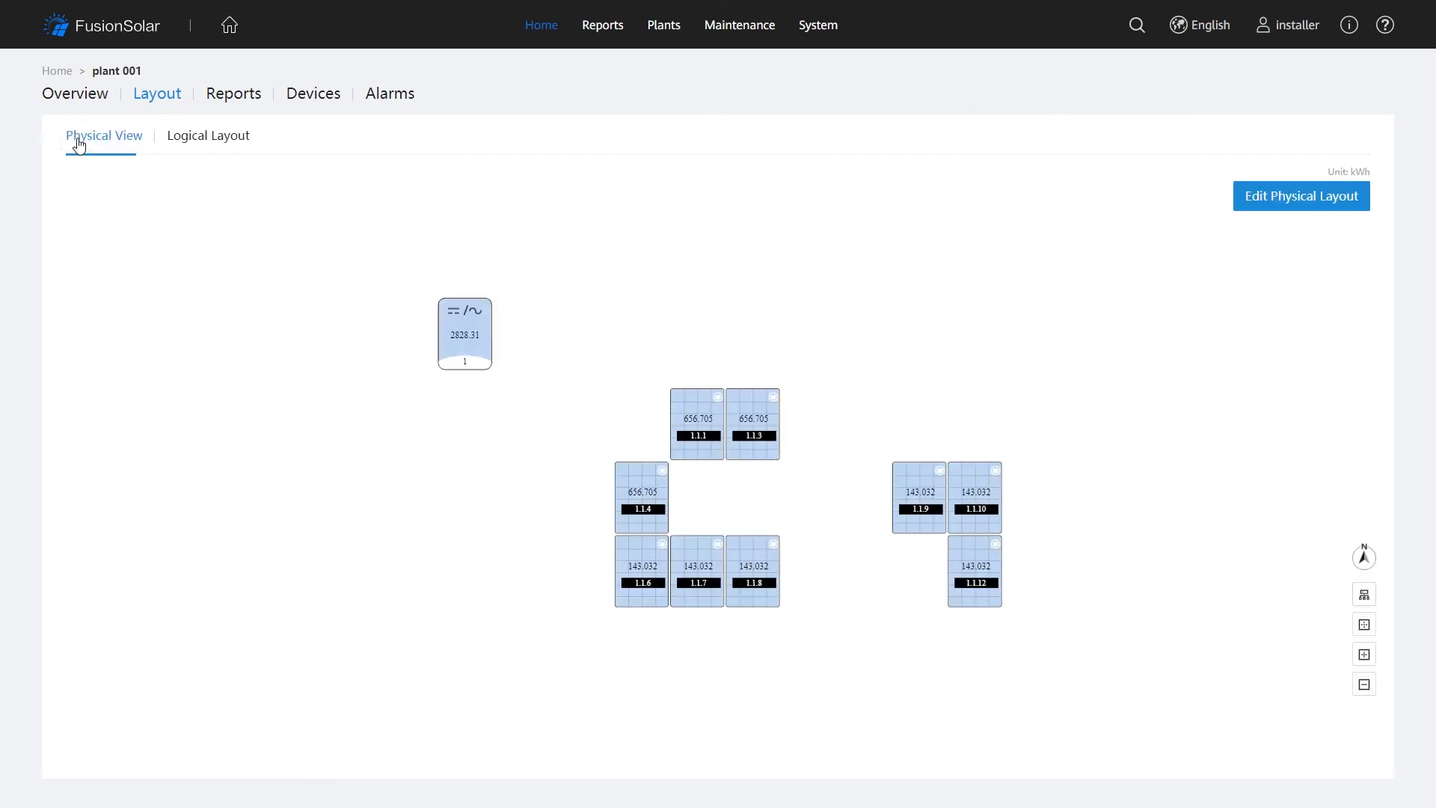
# - Return to the physical layout creation screen with empty upload slots
pyautogui.click(1302, 196)
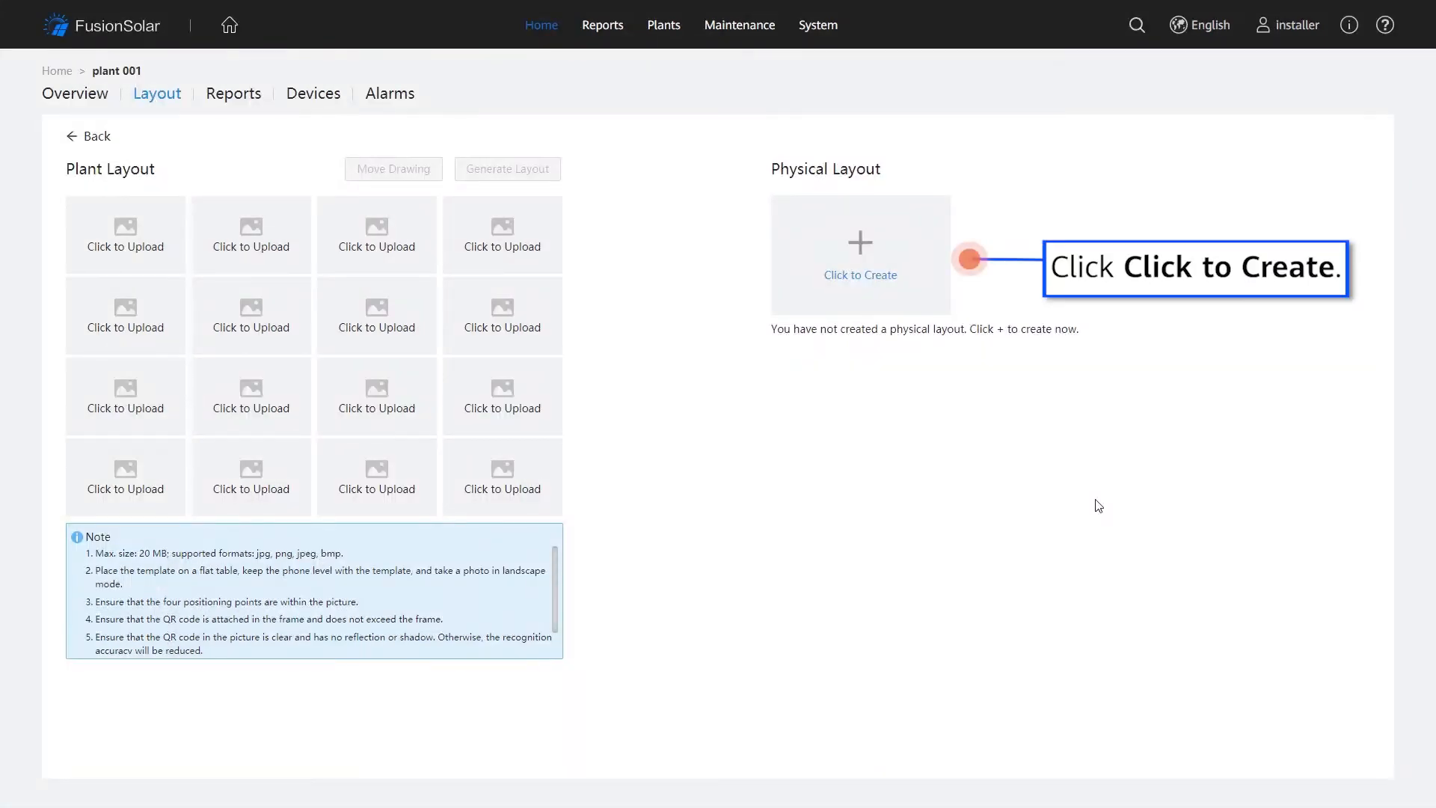
pyautogui.moveTo(868, 278)
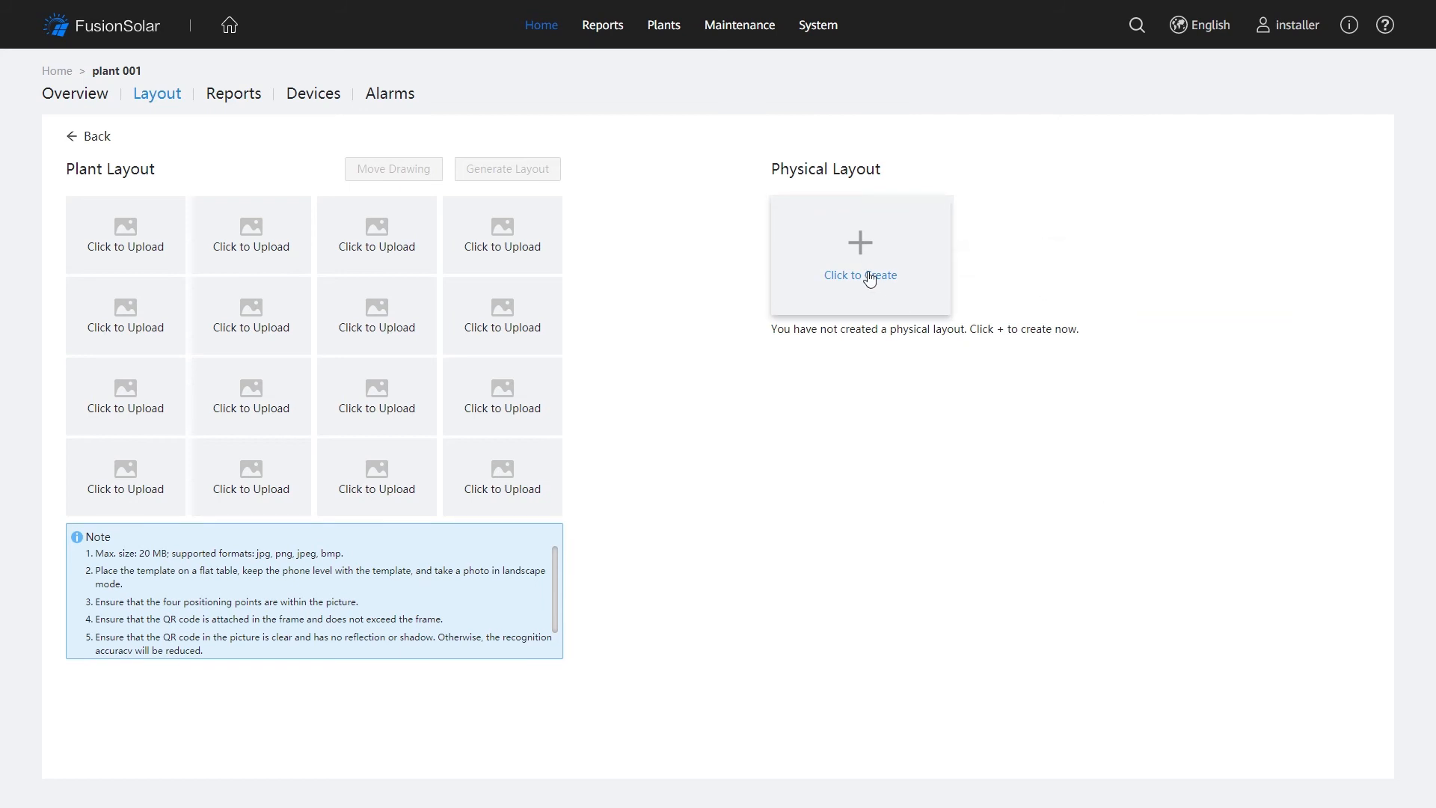
# - Create a manual layout with a 4-row, 3-column module array and one vertical inverter
pyautogui.click(861, 255)
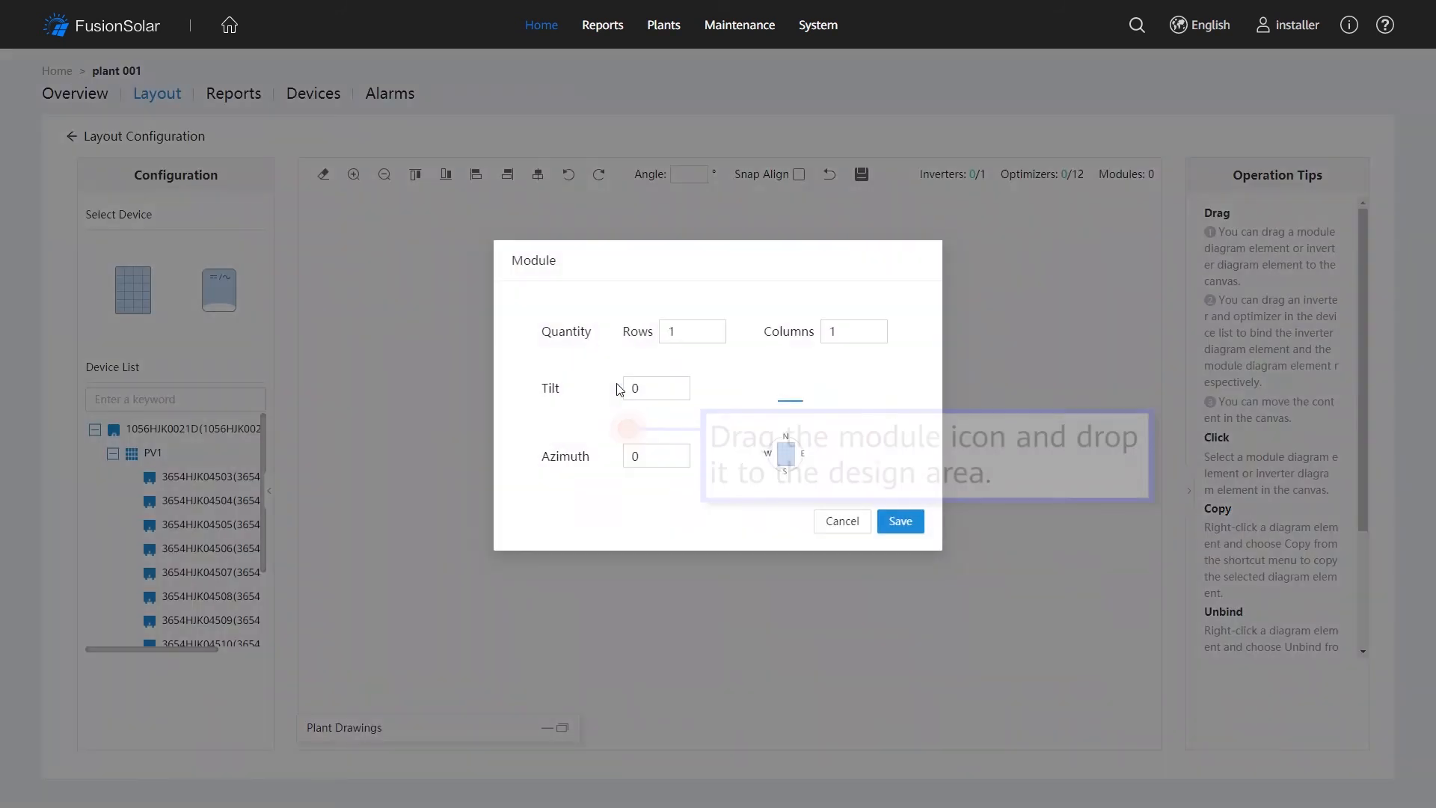
pyautogui.click(691, 331)
pyautogui.write('3')
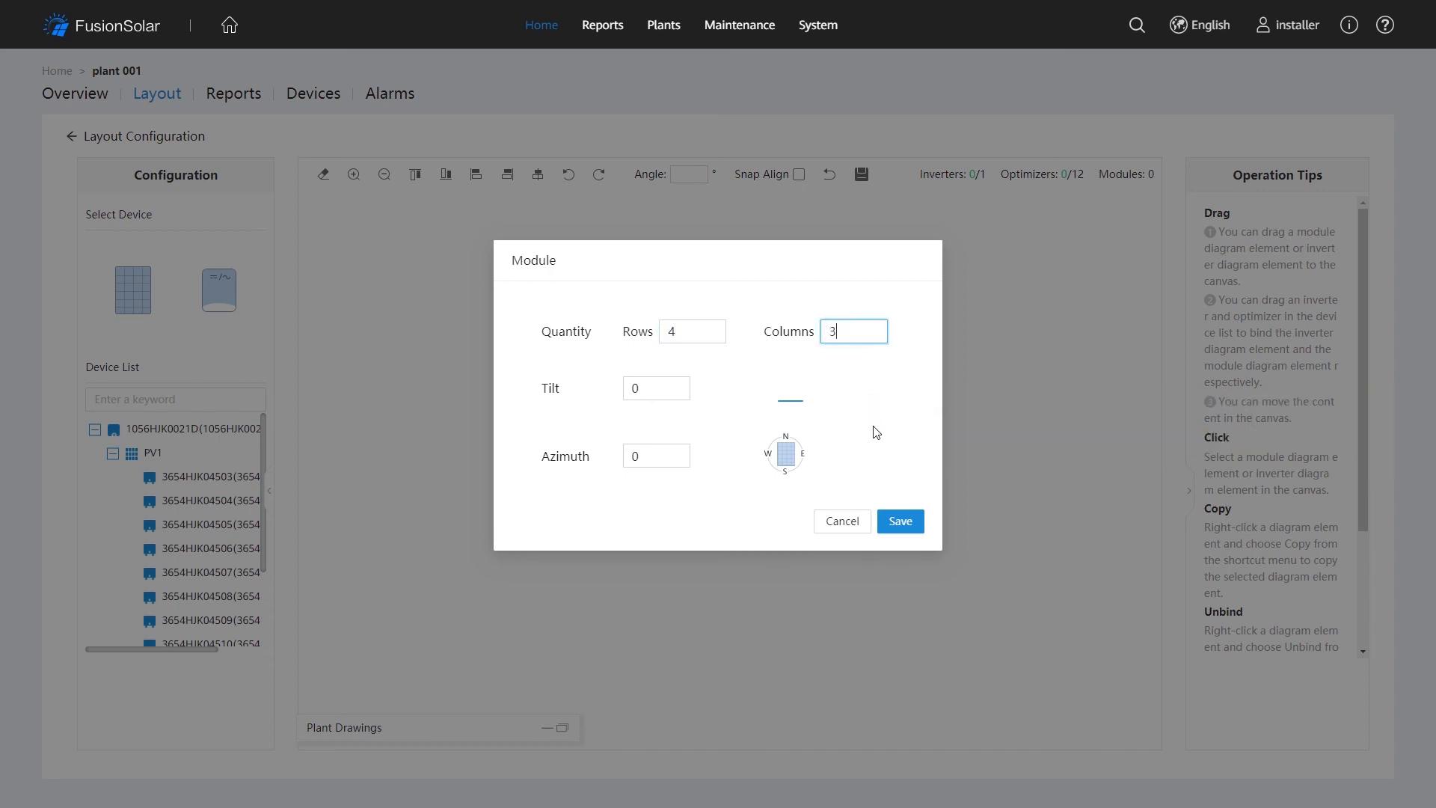
pyautogui.click(901, 521)
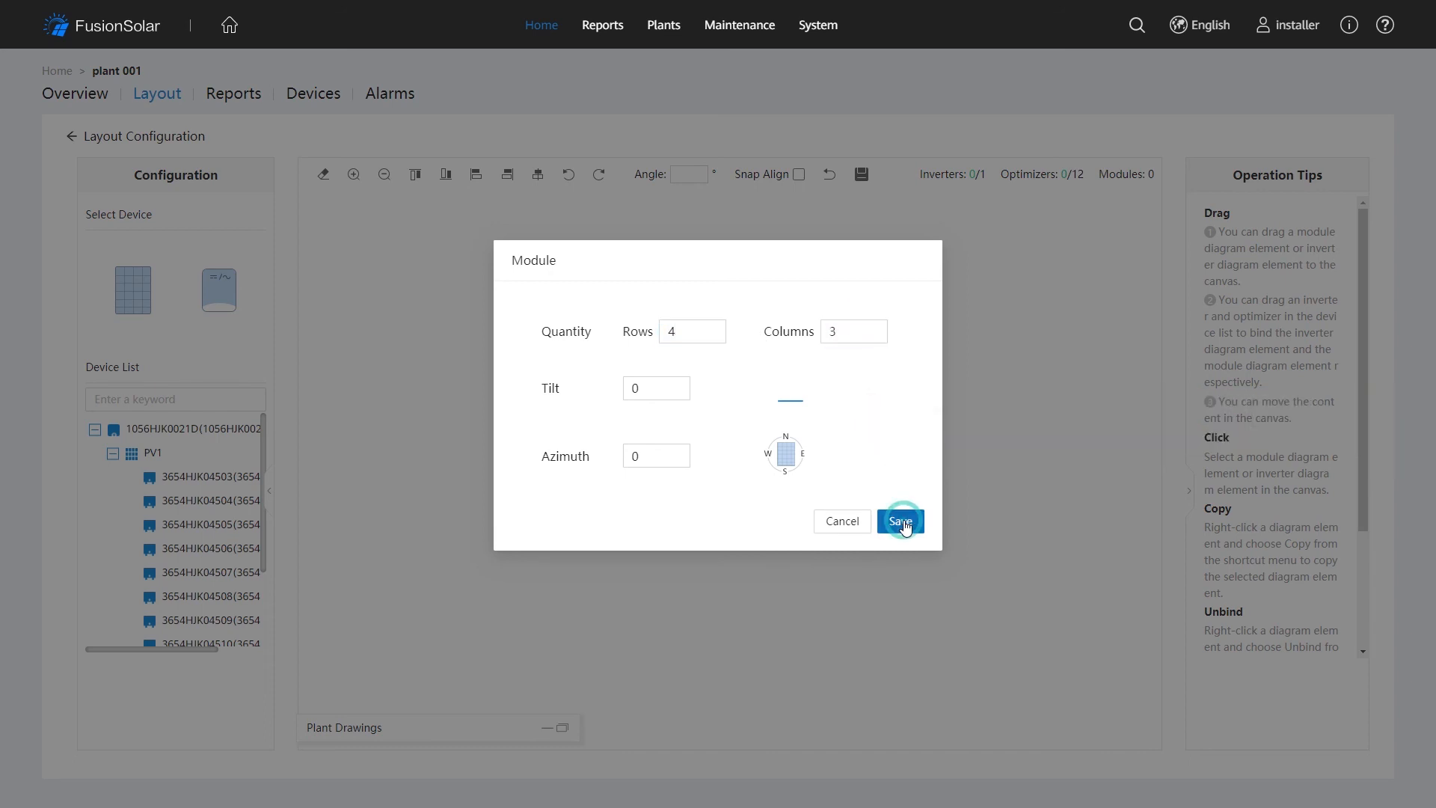
pyautogui.click(901, 521)
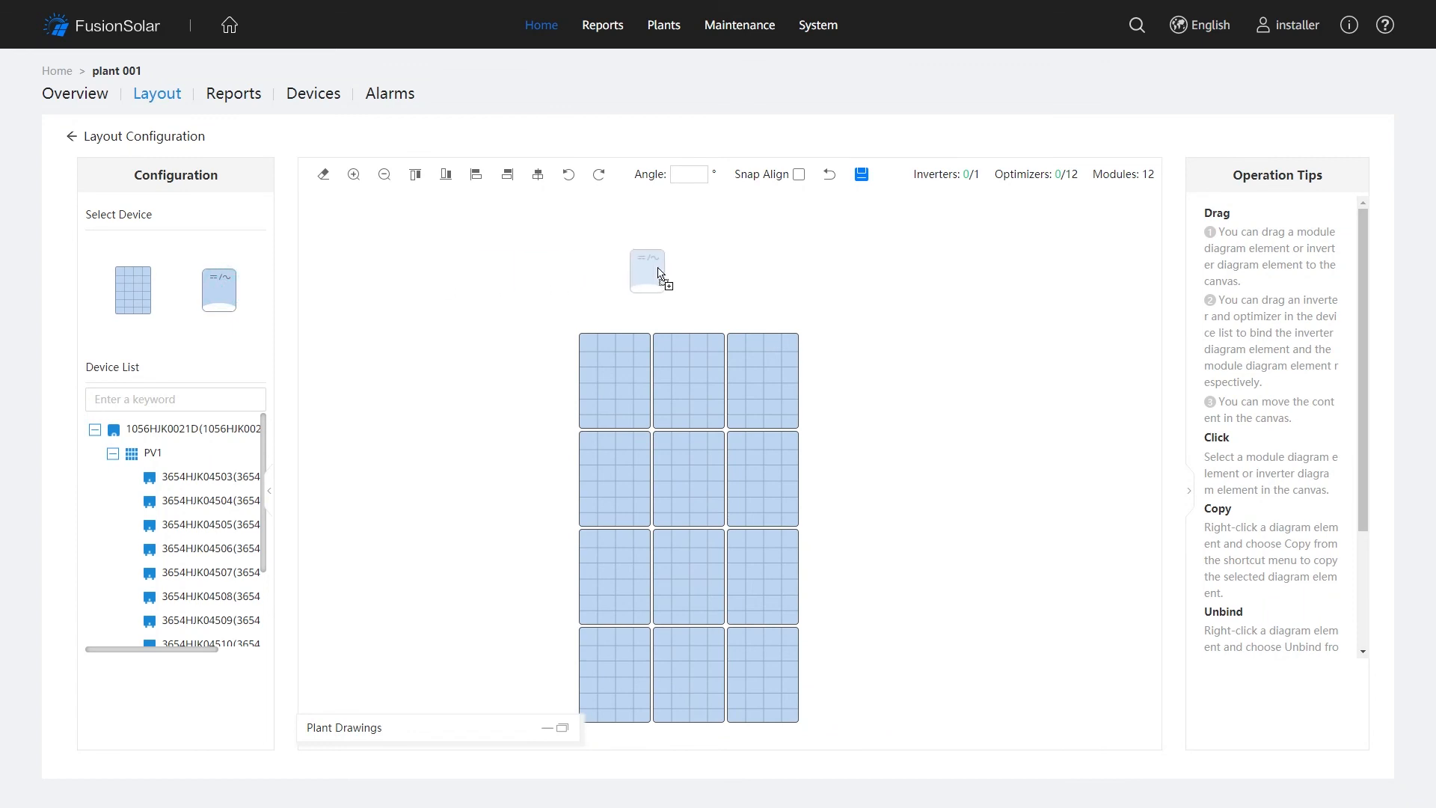
pyautogui.click(647, 267)
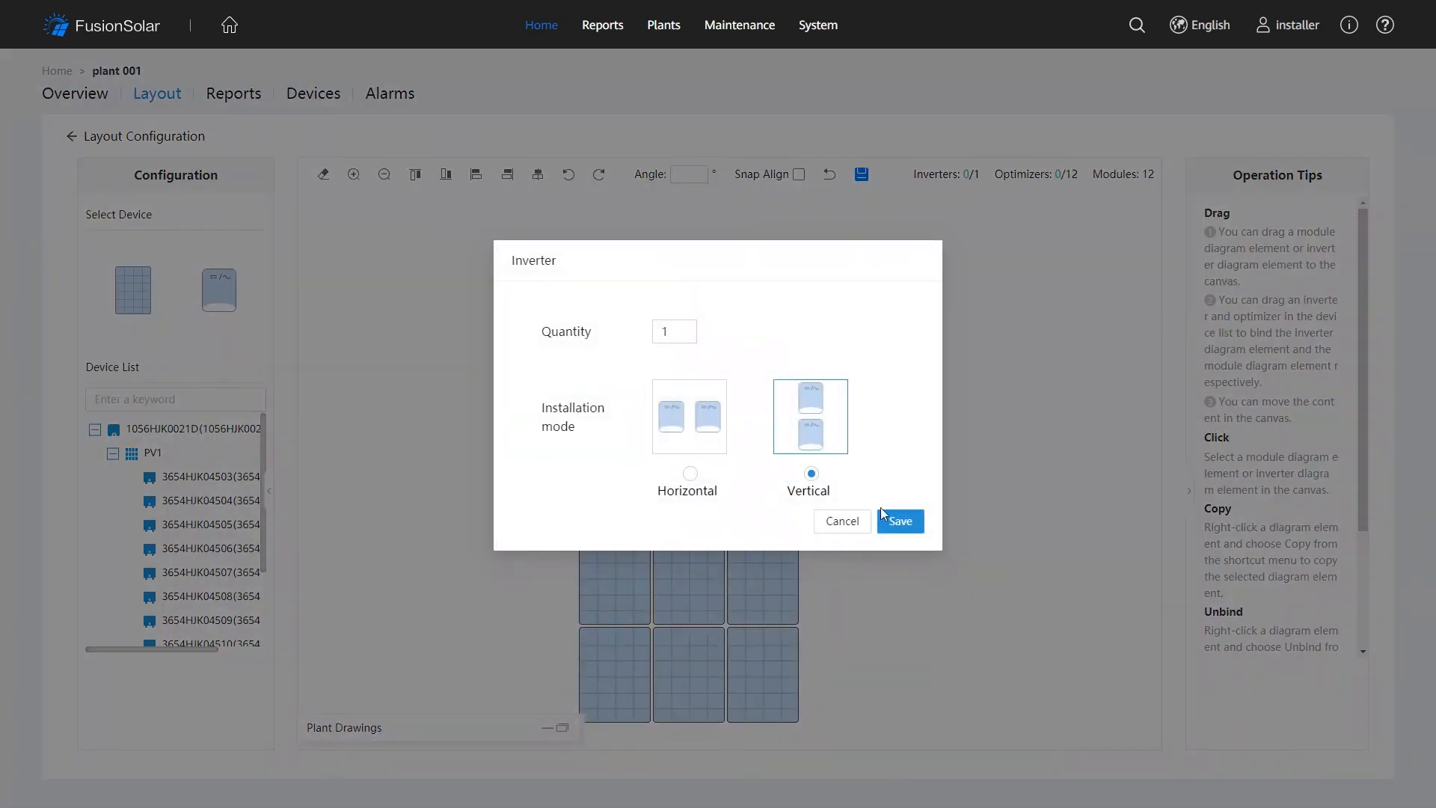
pyautogui.click(901, 521)
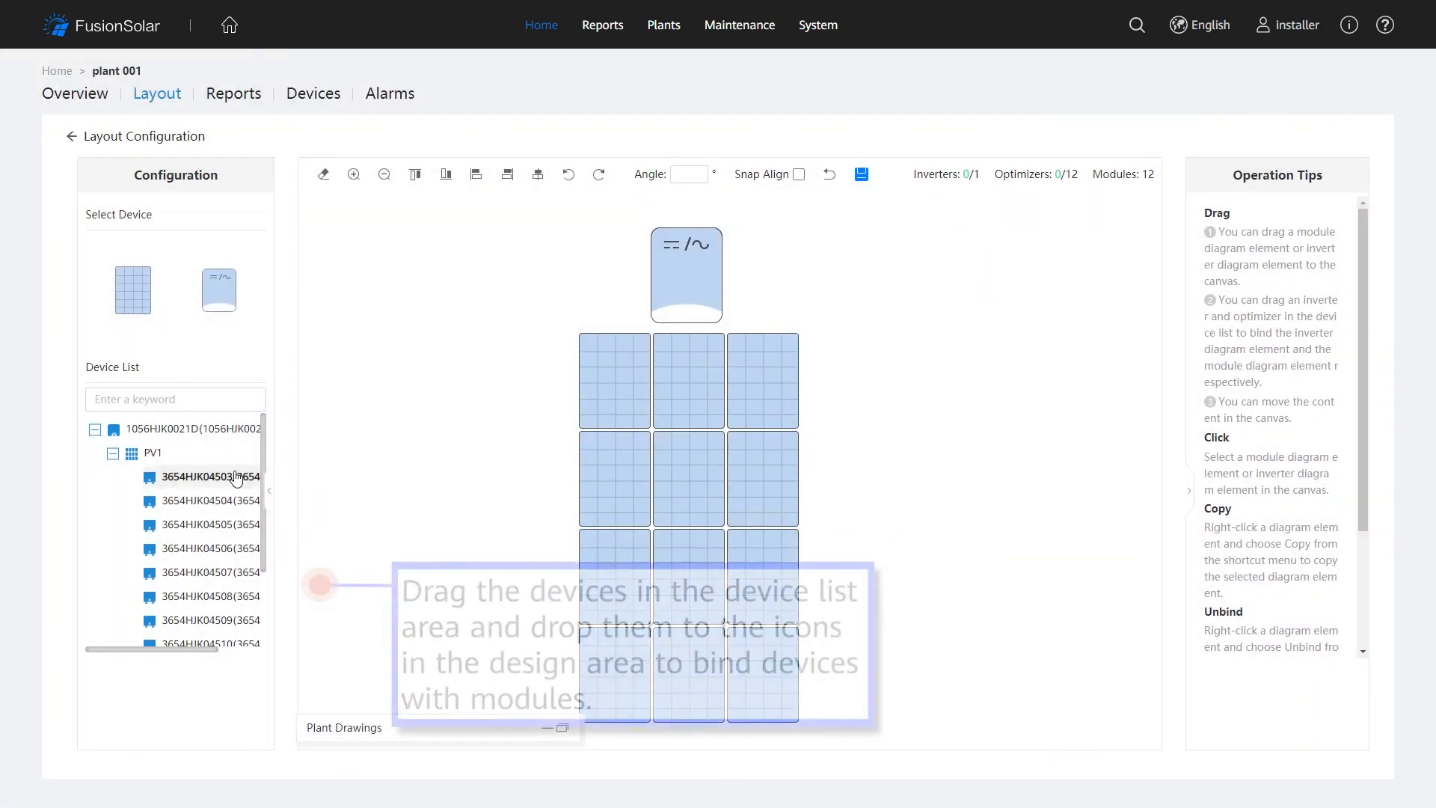
# - Bind the inverter and optimizer 3654HJK04503 to the inverter and first module icons
pyautogui.moveTo(112, 429); pyautogui.dragTo(686, 274)
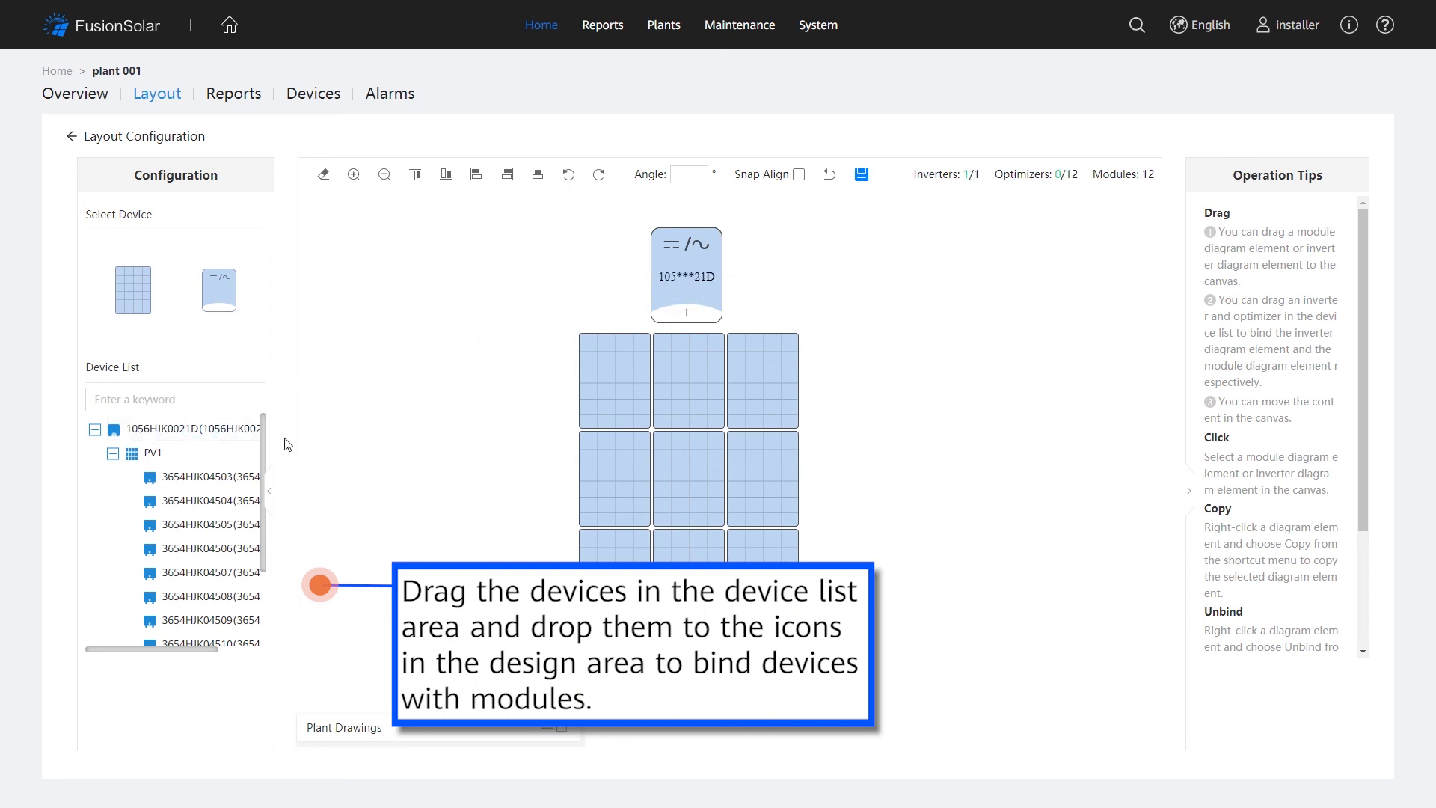
pyautogui.moveTo(206, 477); pyautogui.dragTo(614, 380)
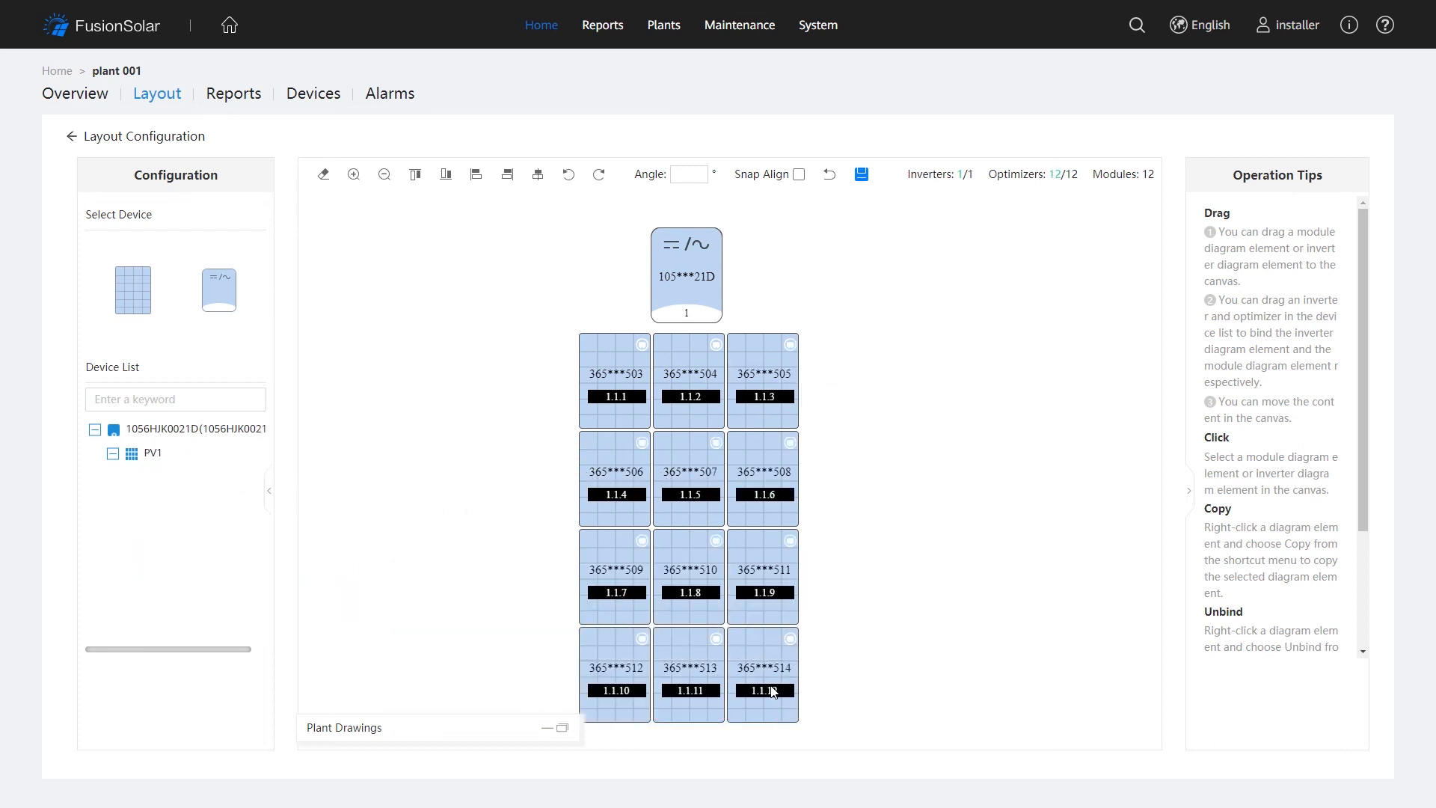
pyautogui.moveTo(863, 174)
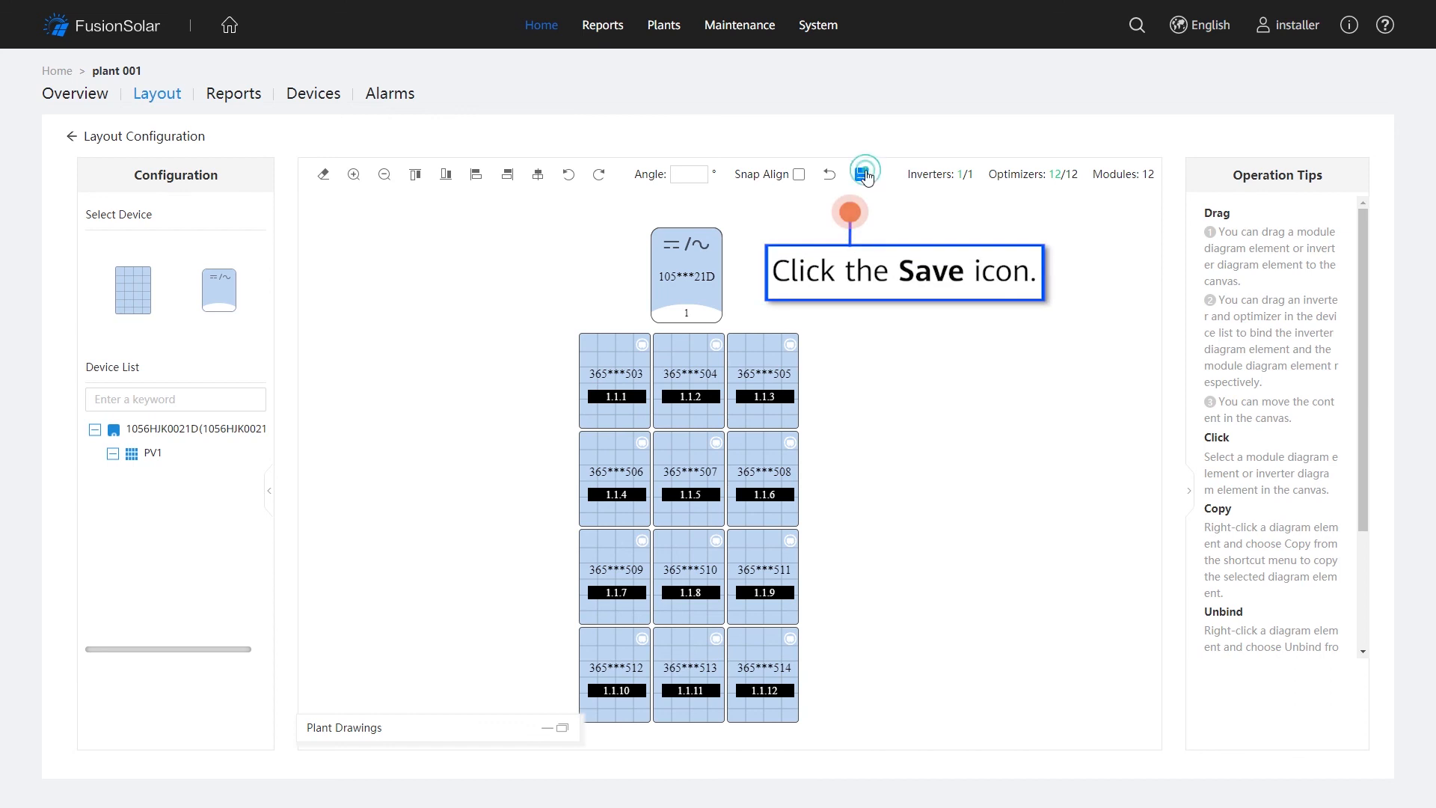